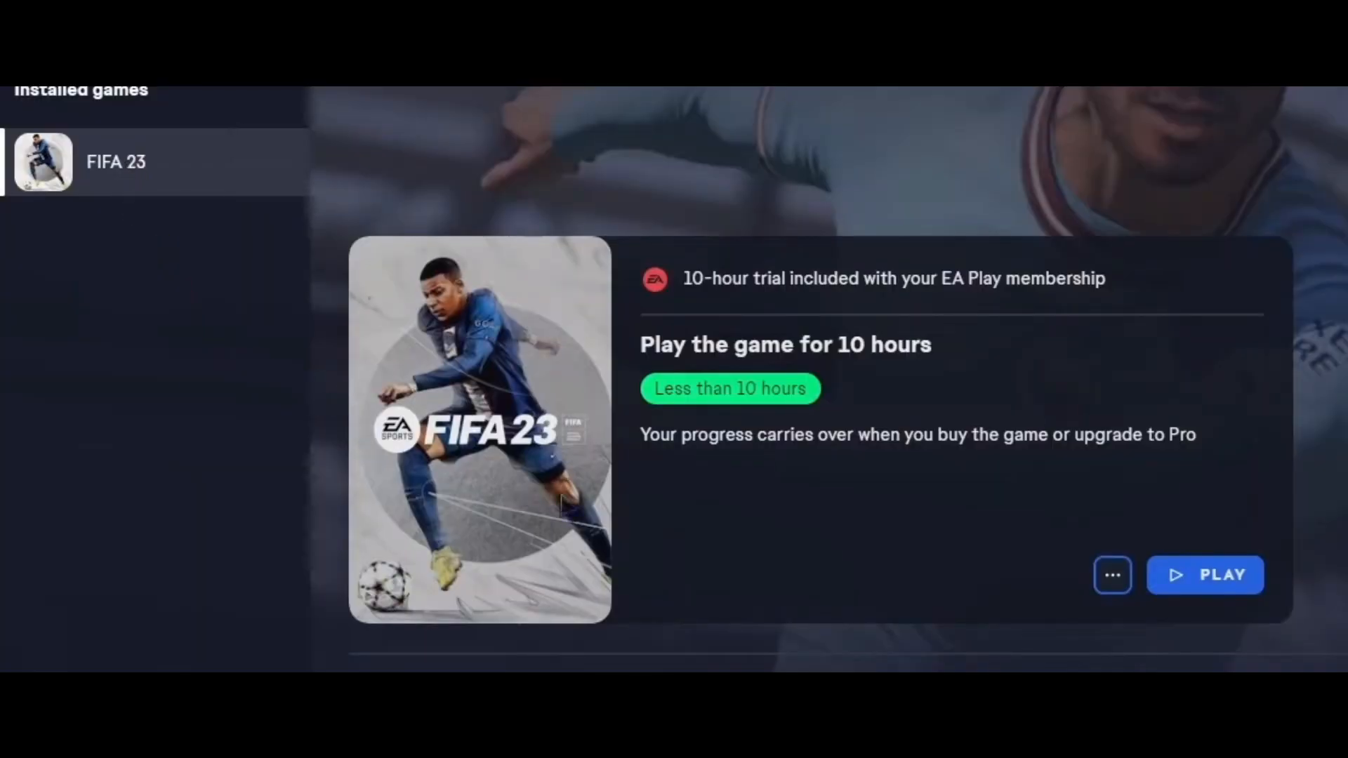
Close the EA app's FIFA 23 page to reveal the desktop with both optimizer folders.
left_click(1112, 574)
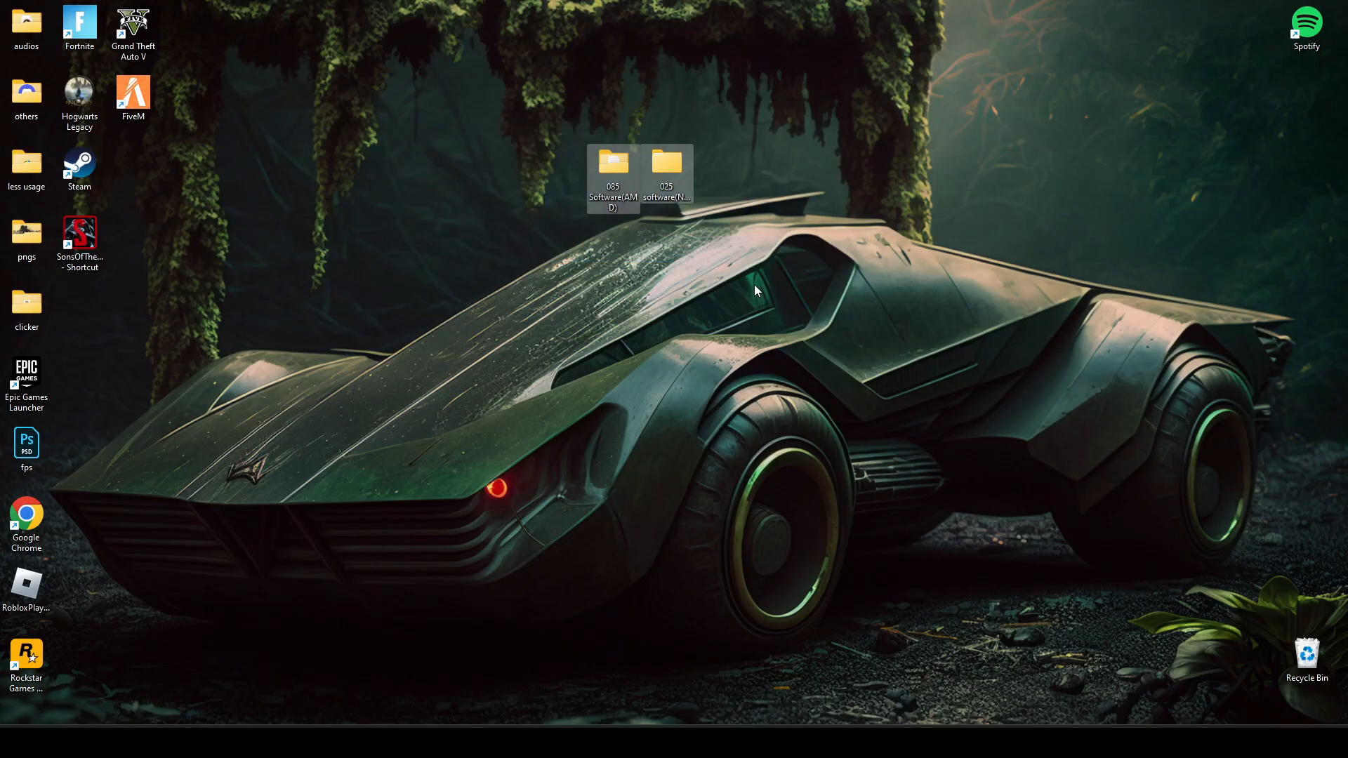
Copy bin, optimize and updates from the Nvidia tool's data folder into the C: drive root.
left_click(668, 162)
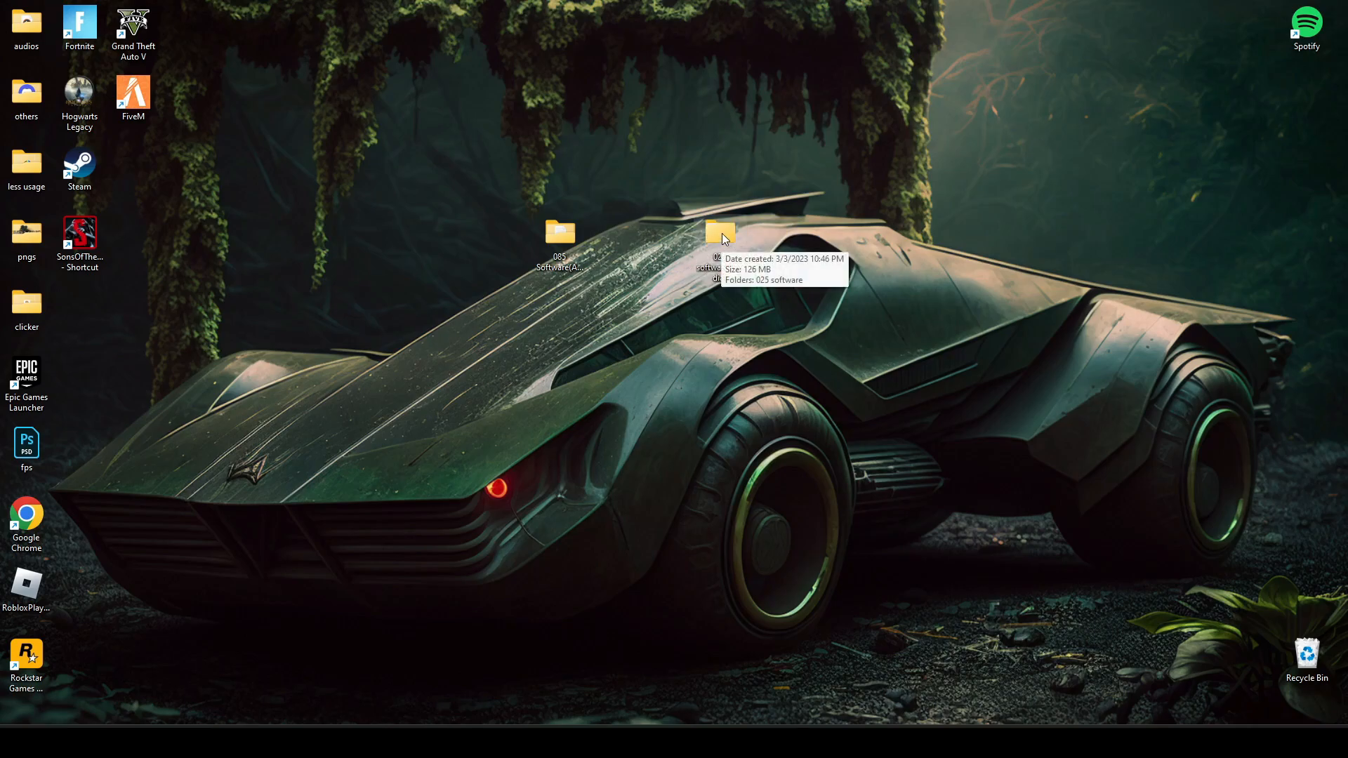
double_click(719, 233)
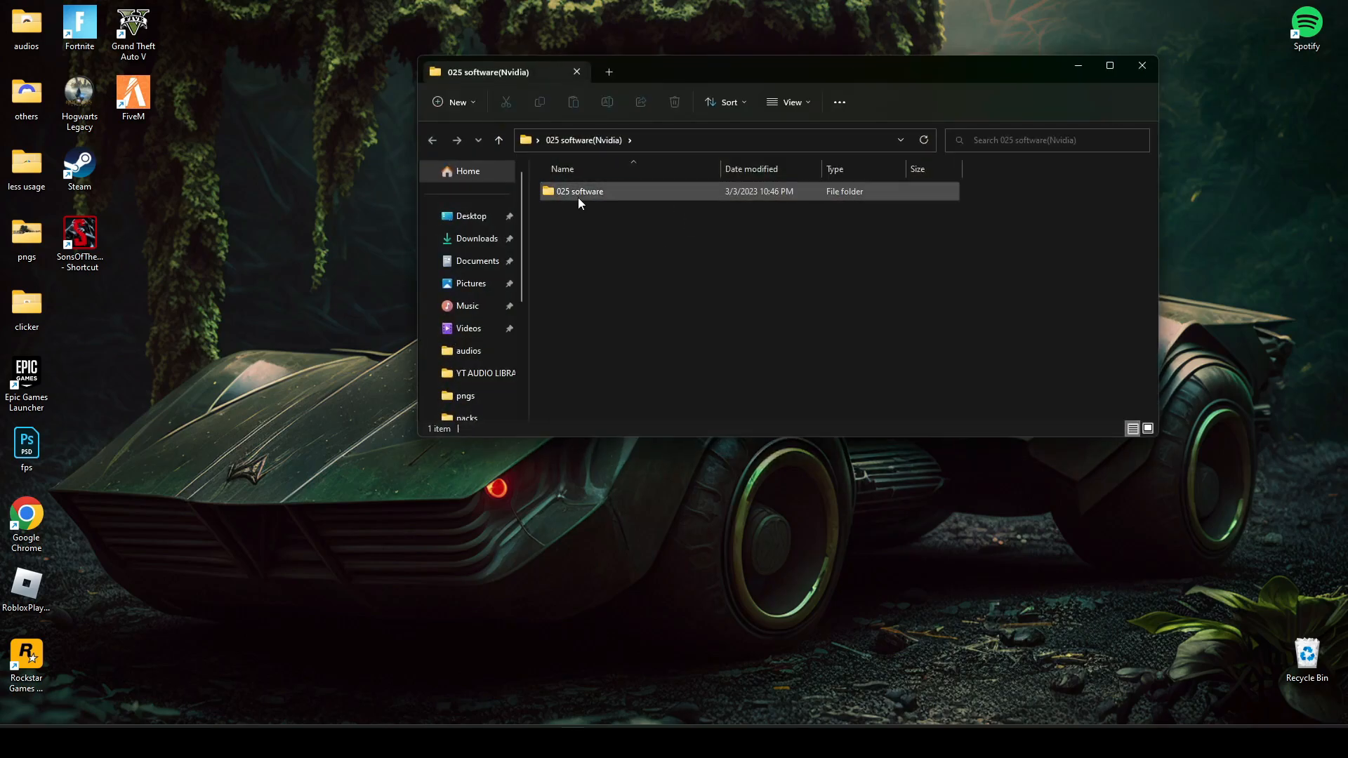
mouse_move(579, 191)
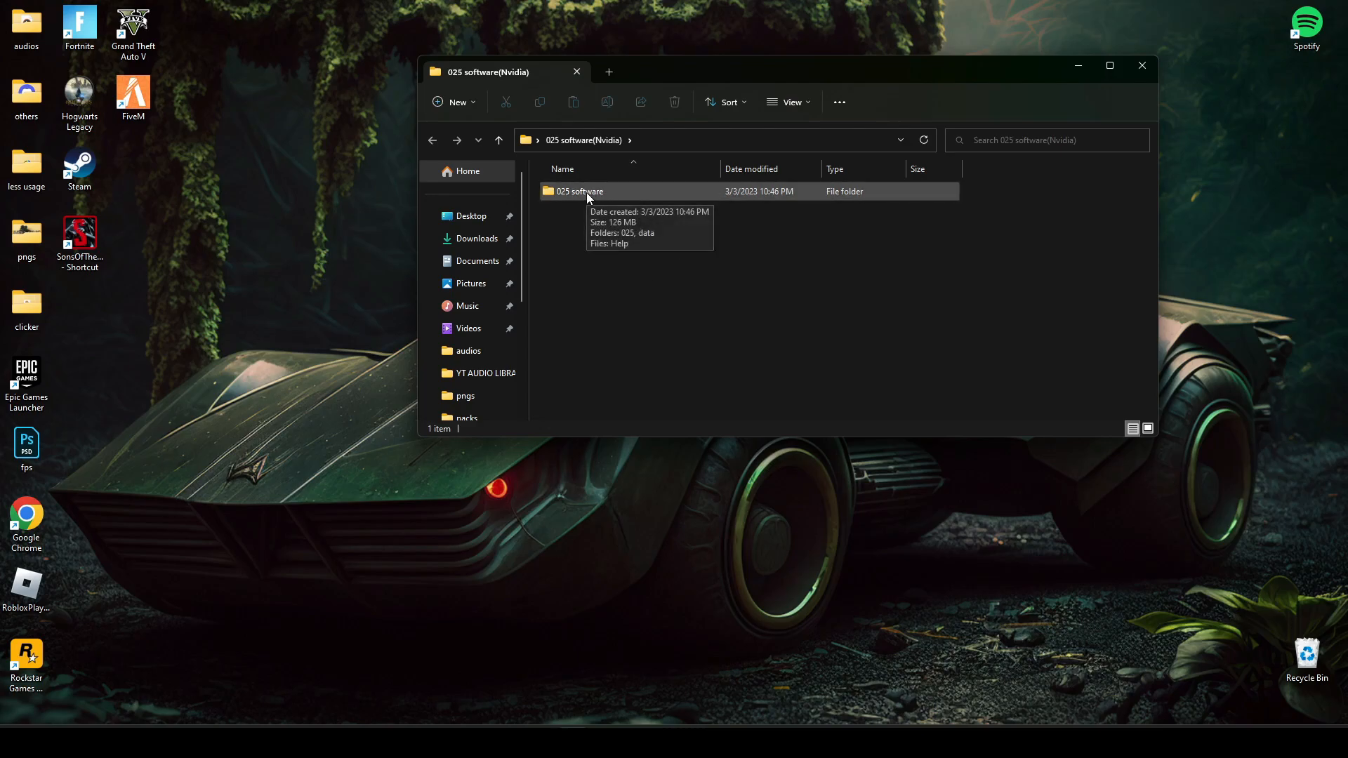
double_click(578, 191)
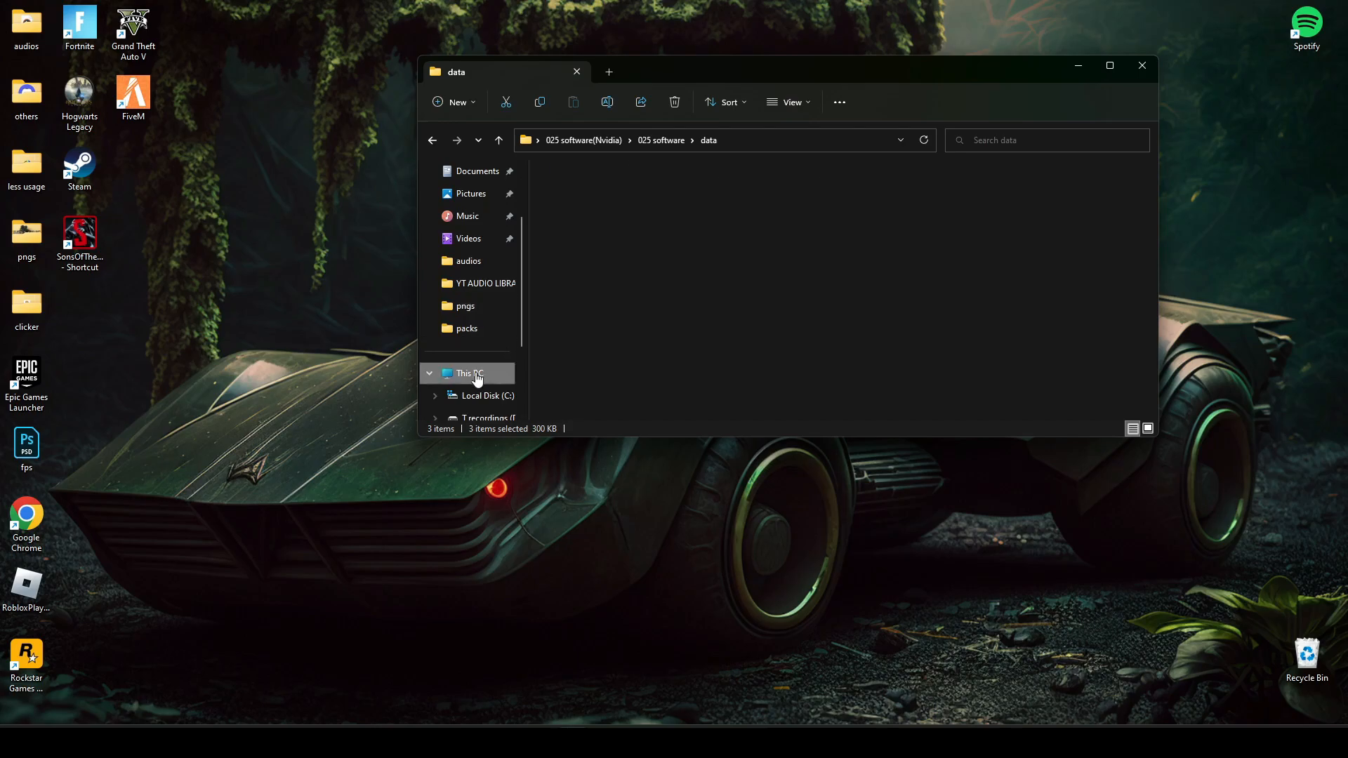
left_click(483, 395)
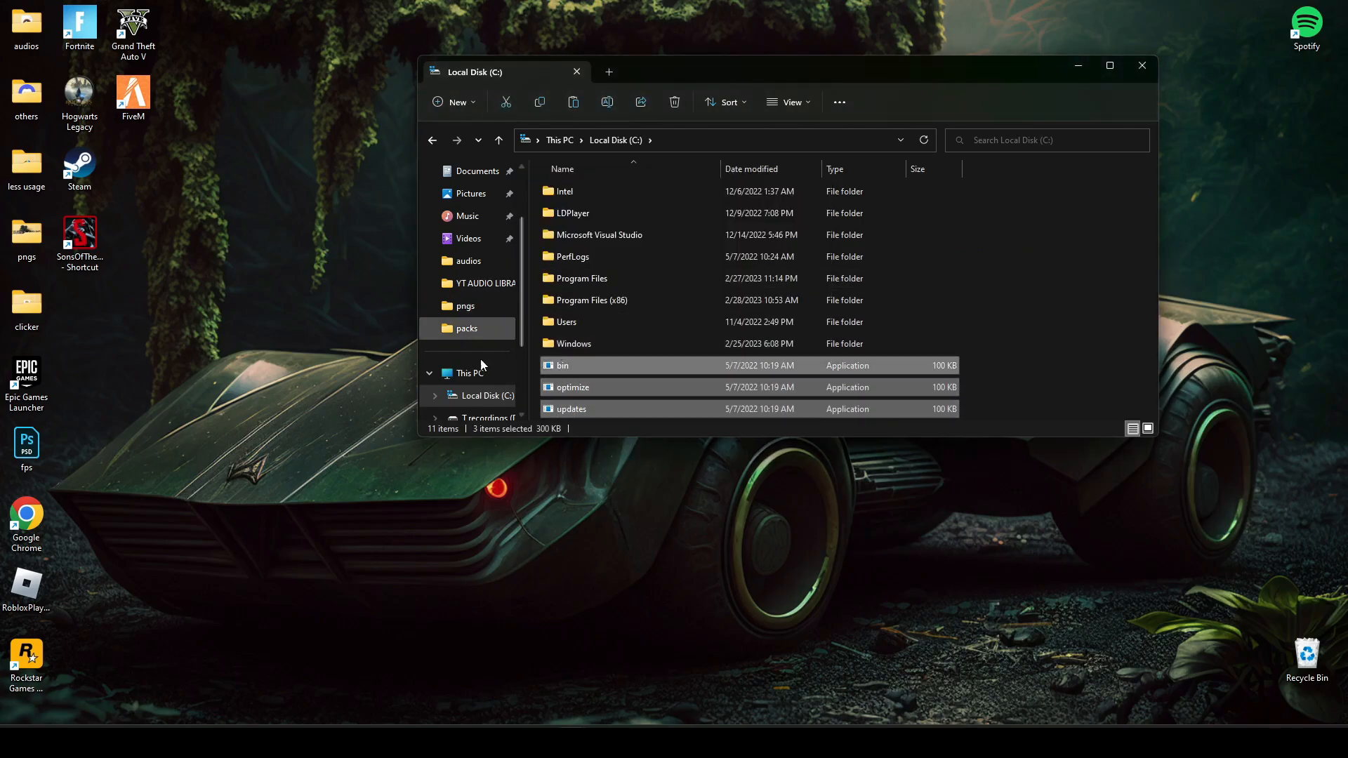
Launch 025 Software.exe from the 025 software(Nvidia) > 025 folder.
left_click(1140, 65)
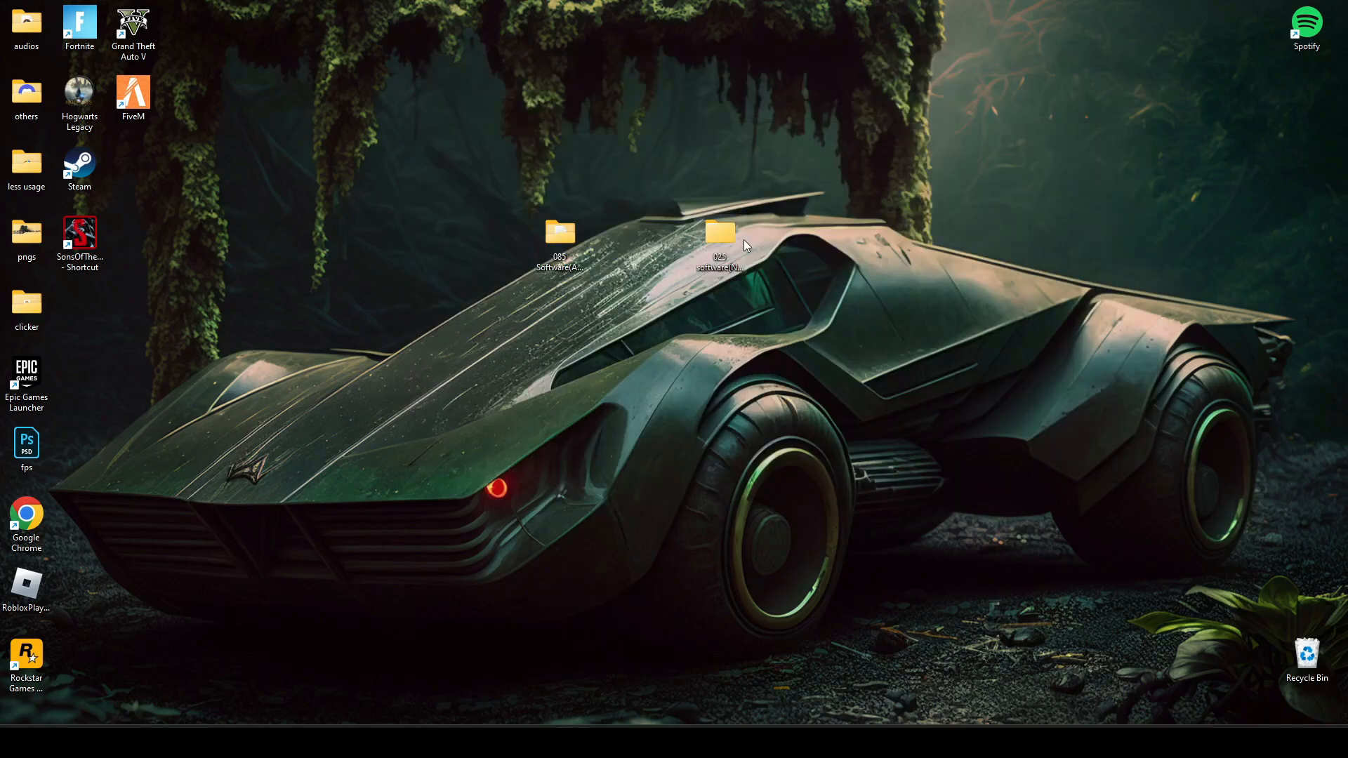
double_click(719, 232)
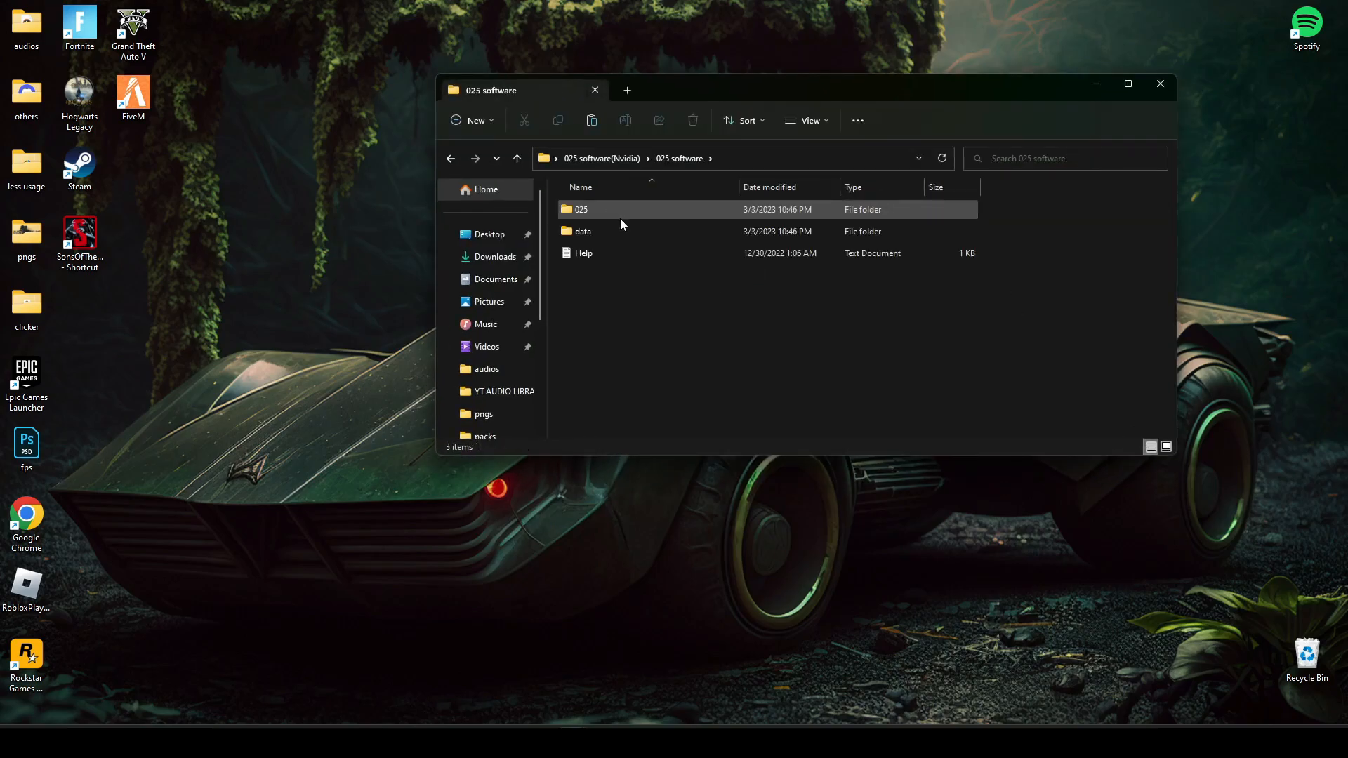
double_click(582, 209)
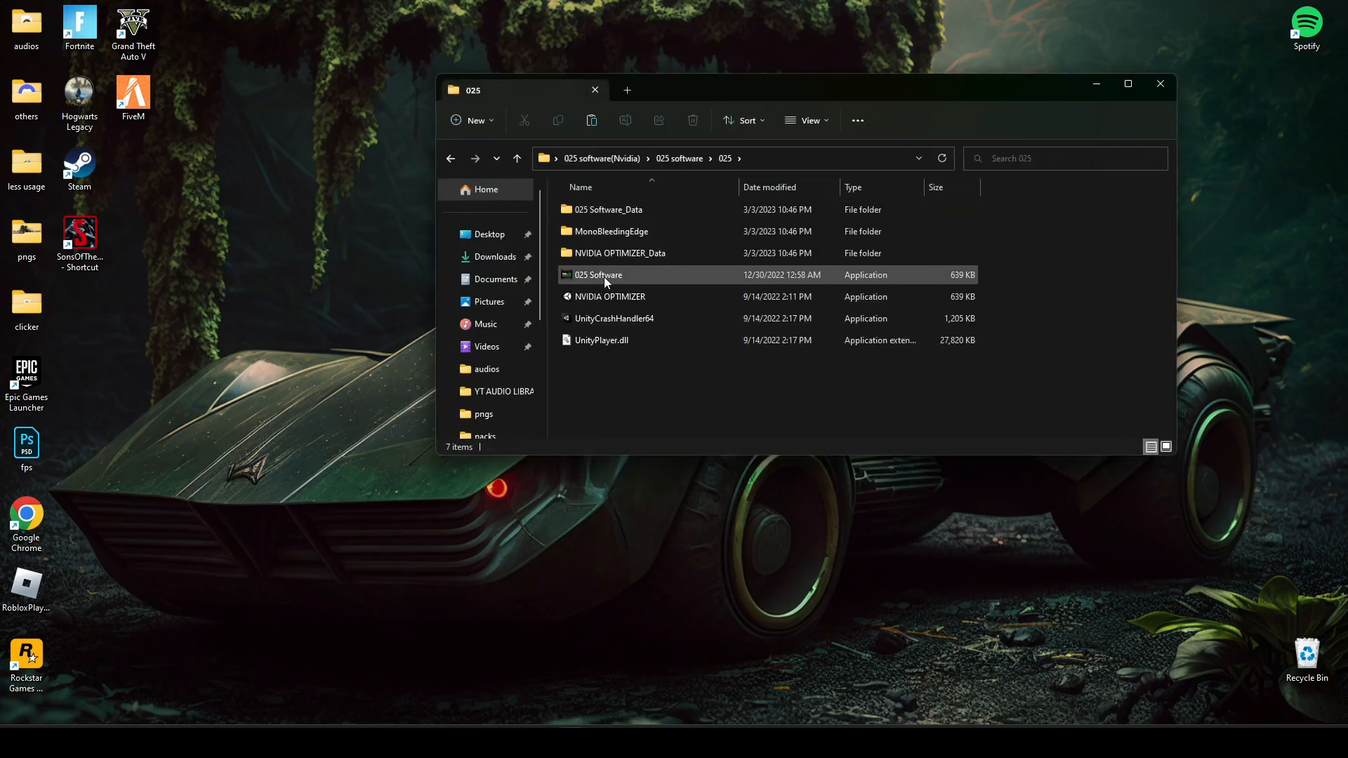
double_click(597, 274)
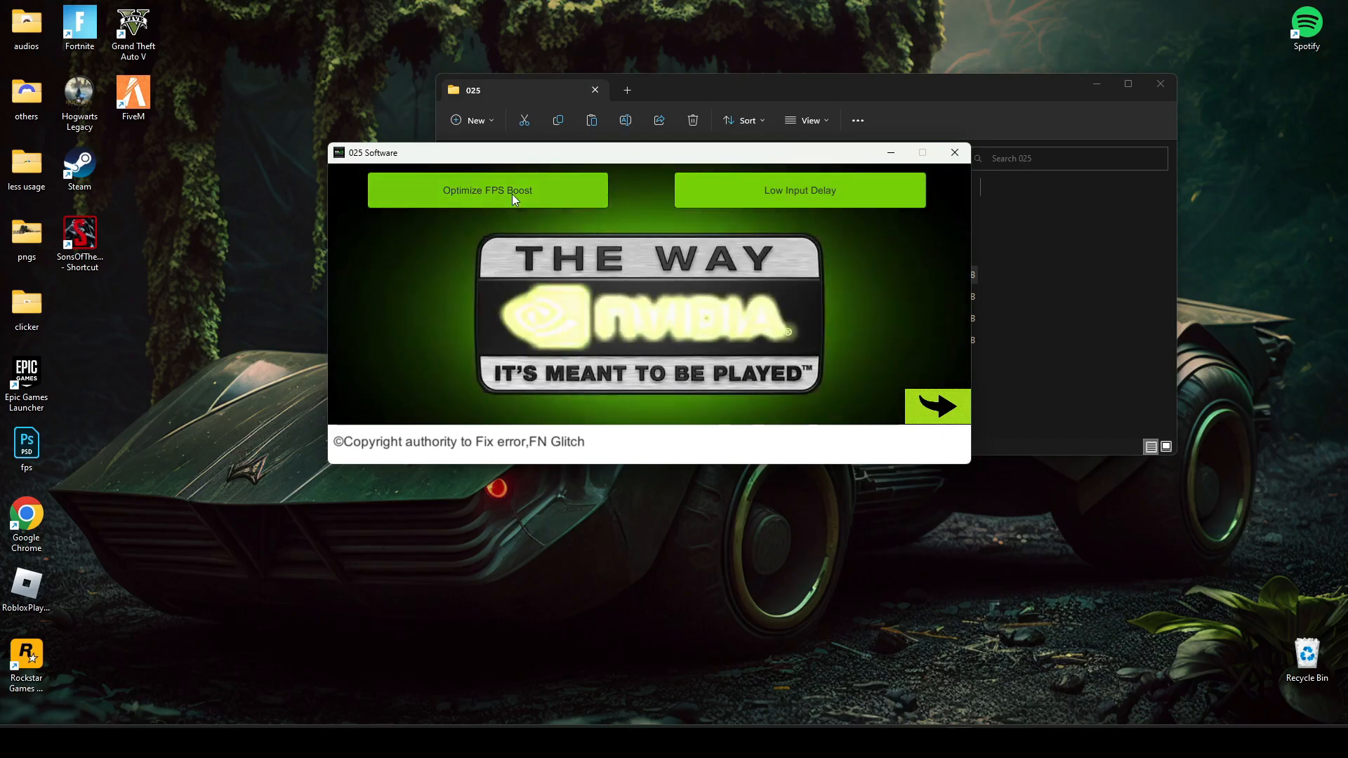
Apply Optimize FPS Boost and Low Input Delay in 025 Software, confirming both prompts.
left_click(487, 191)
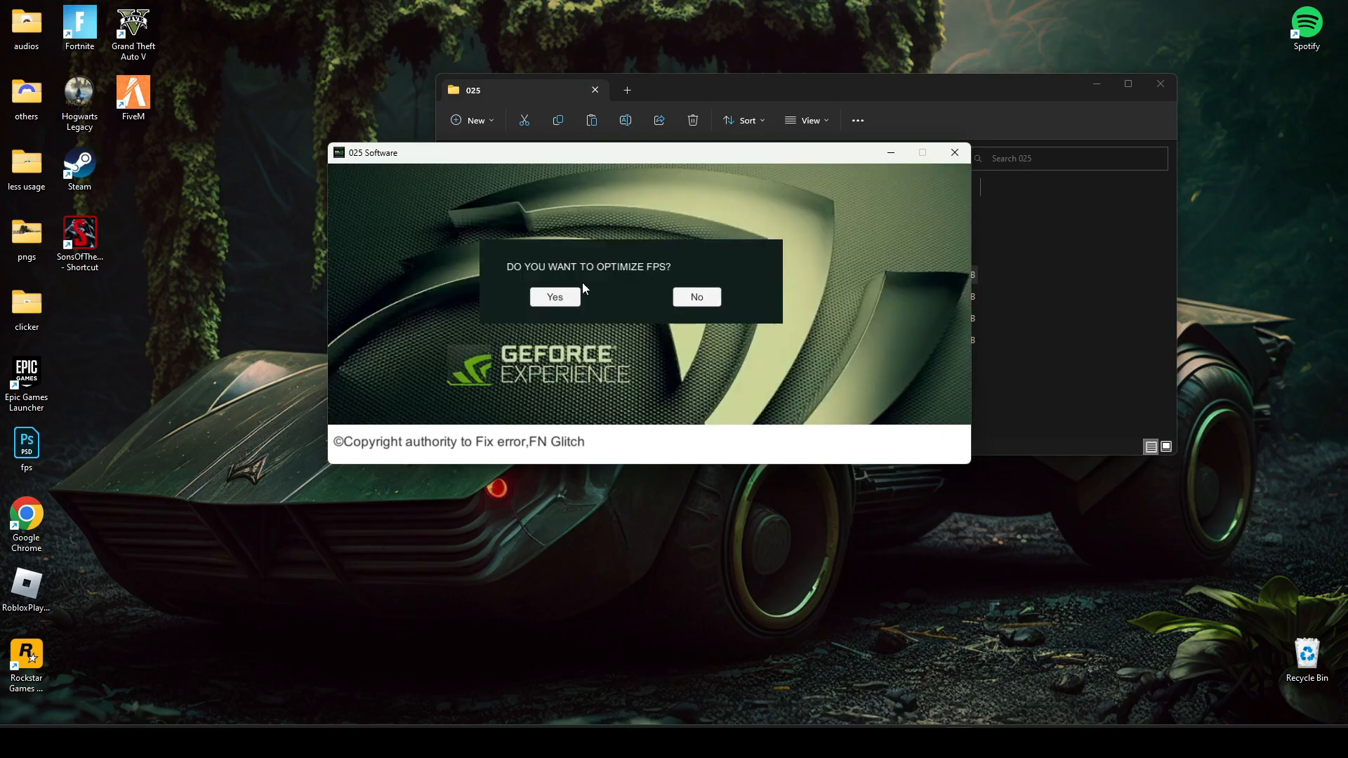
left_click(554, 297)
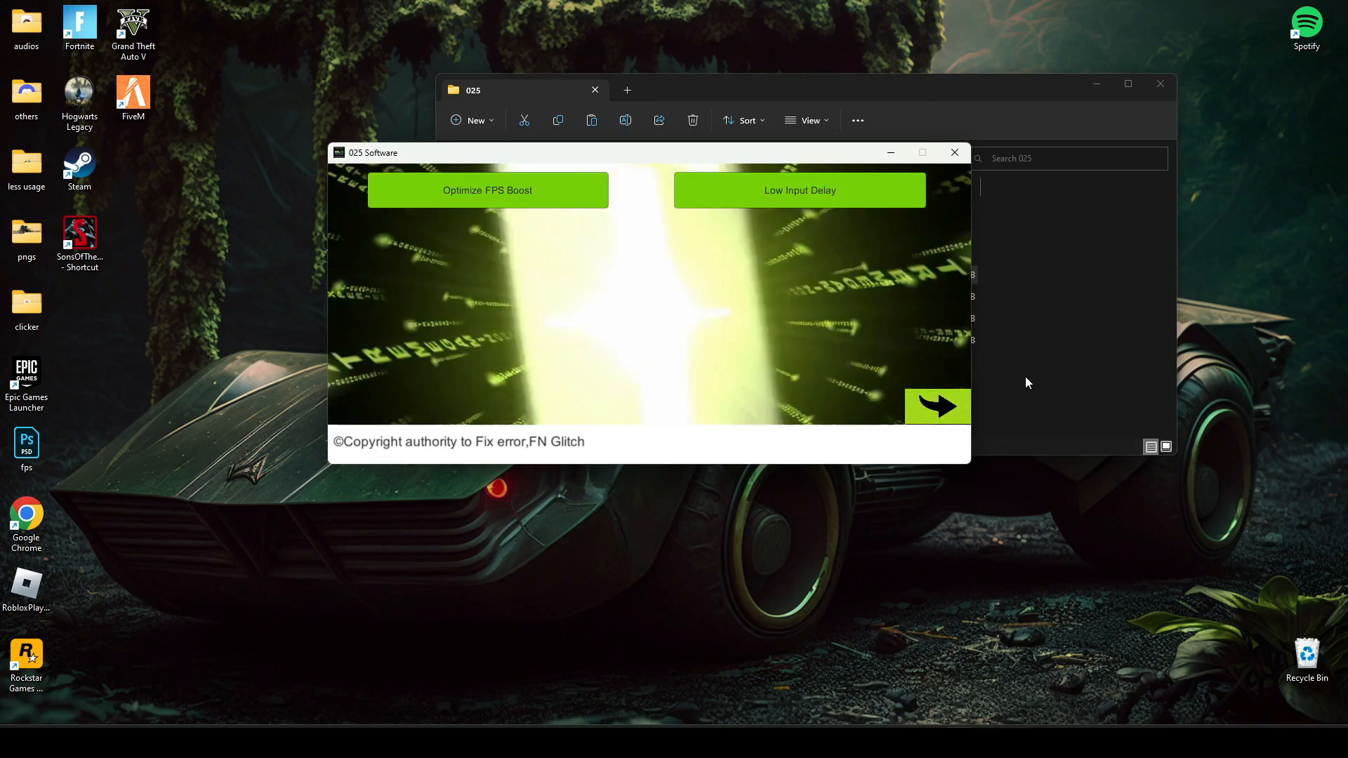
left_click(798, 190)
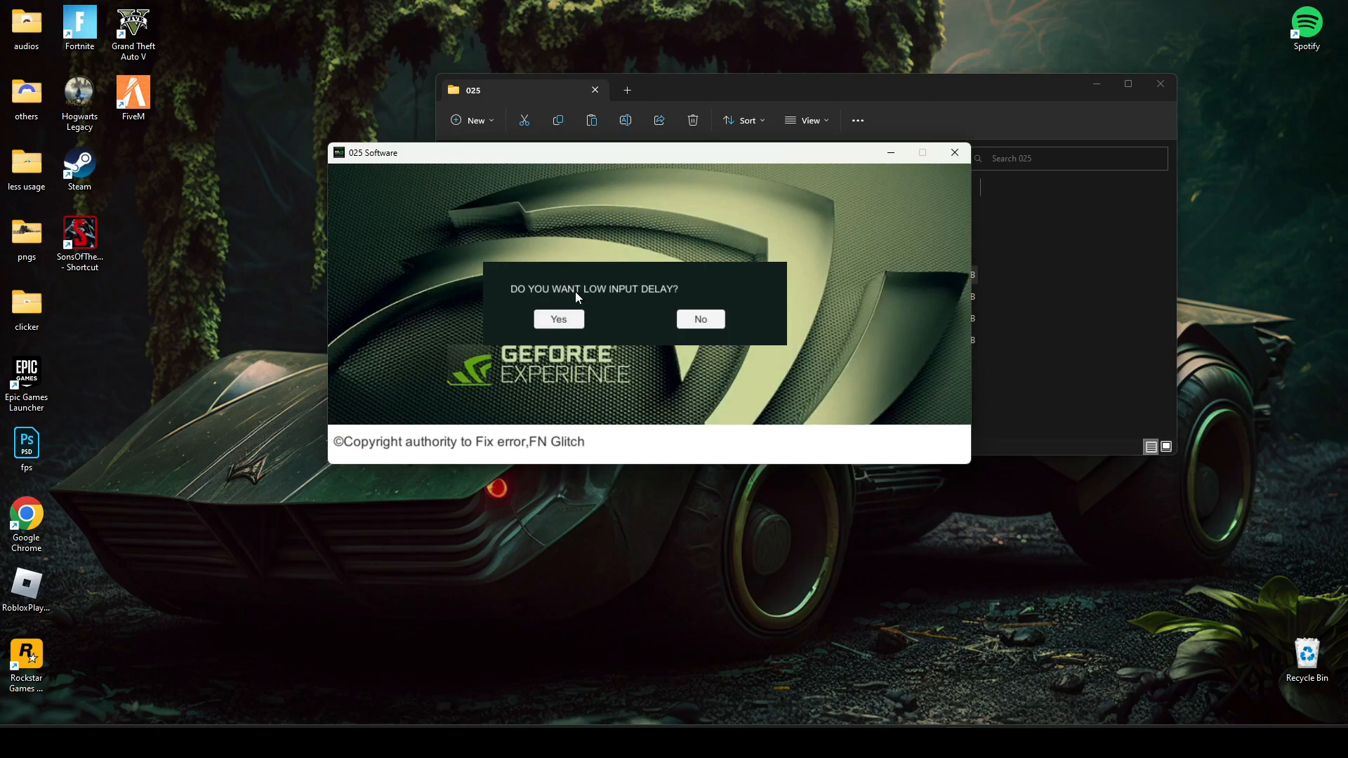
mouse_move(596, 302)
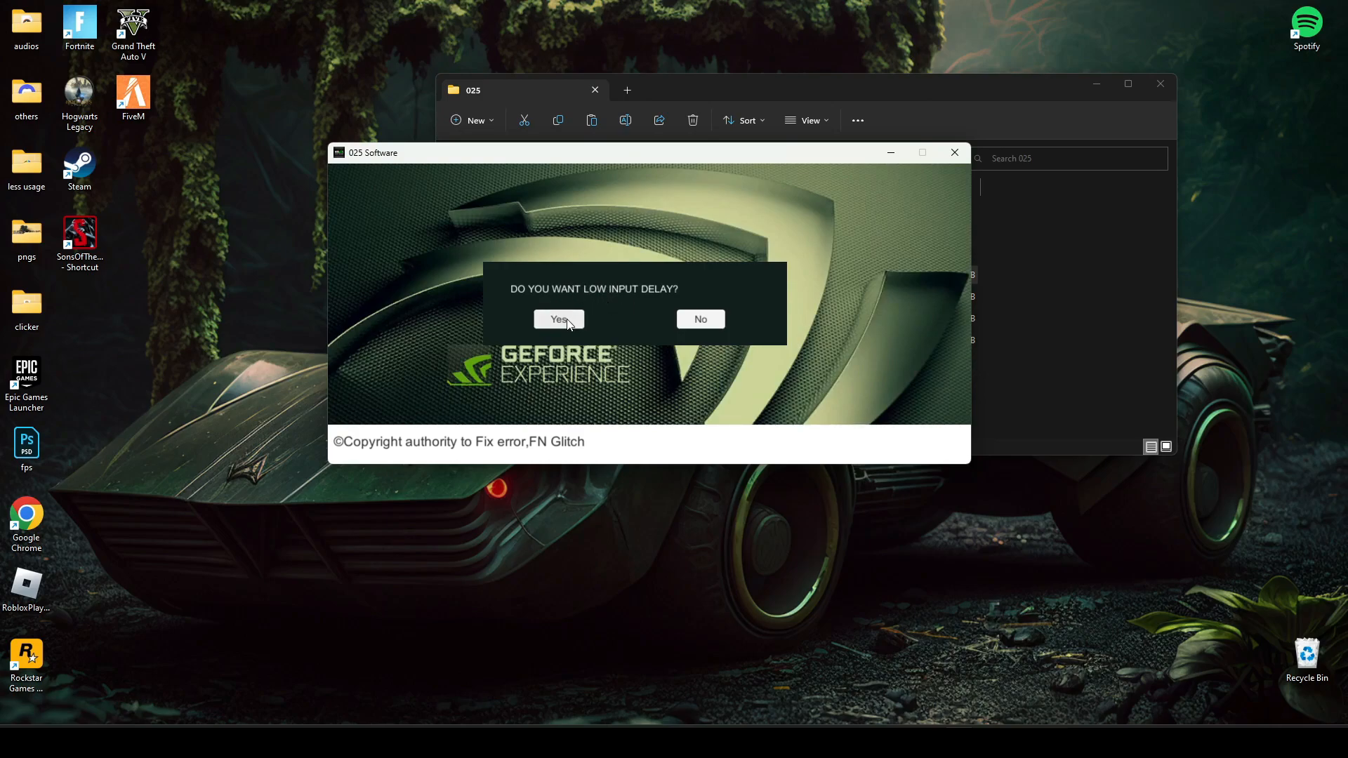
left_click(558, 318)
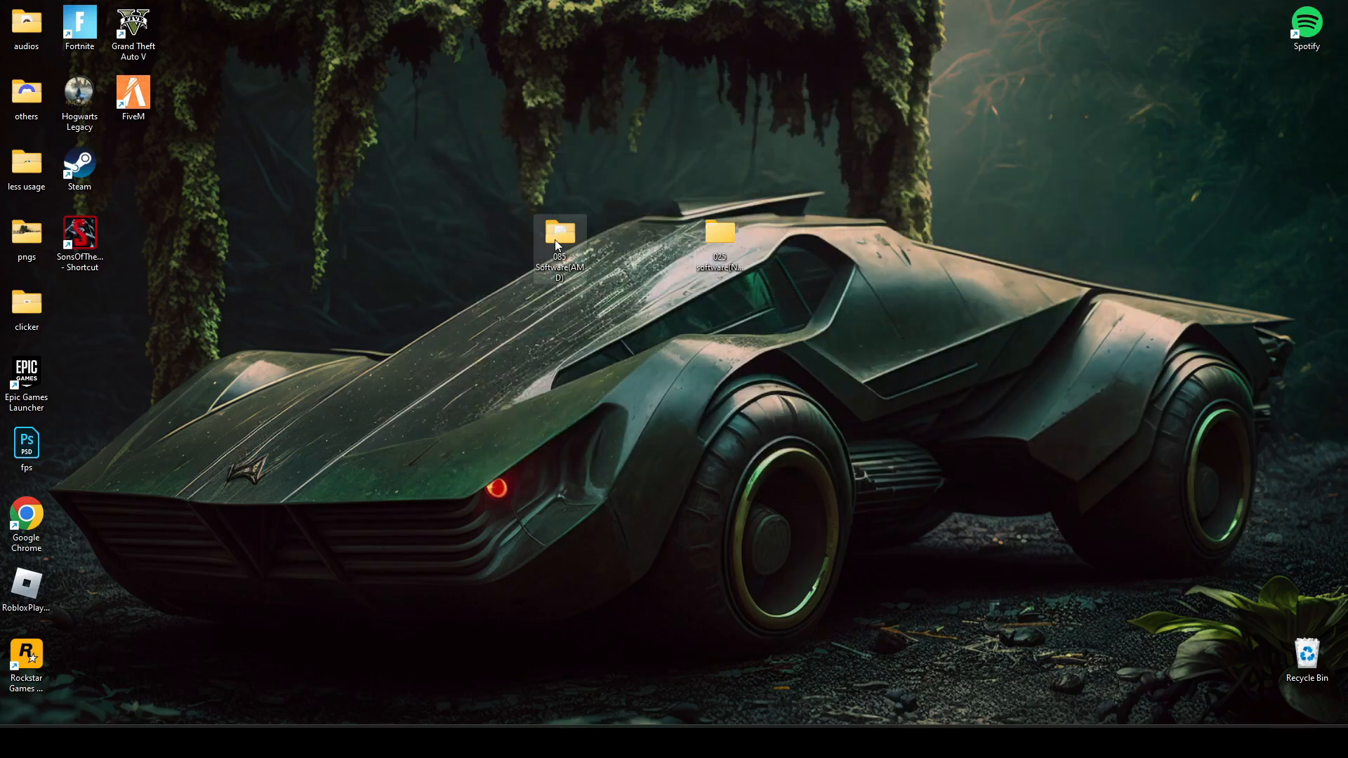
Launch 085 Software.exe from the 085 Software(AMD) > 085 folder, then close it.
double_click(560, 236)
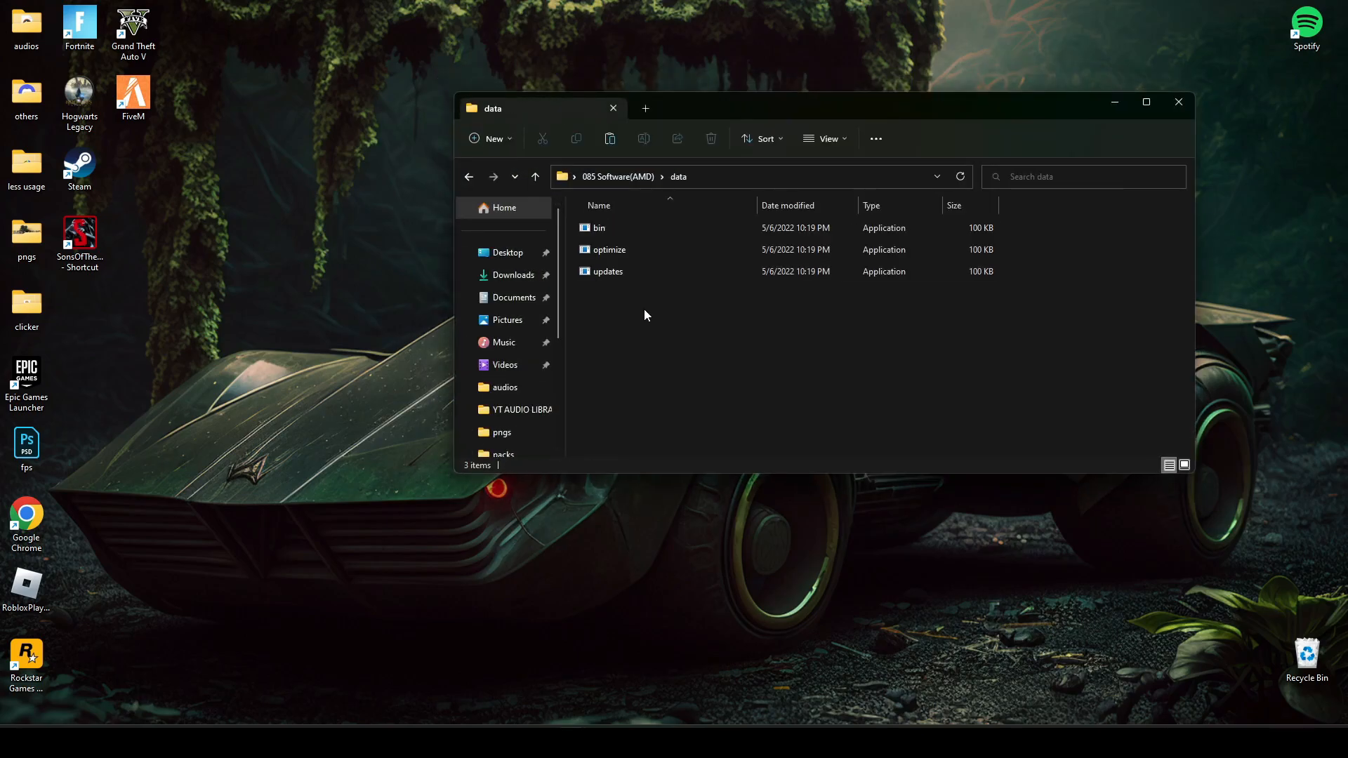
left_click(507, 252)
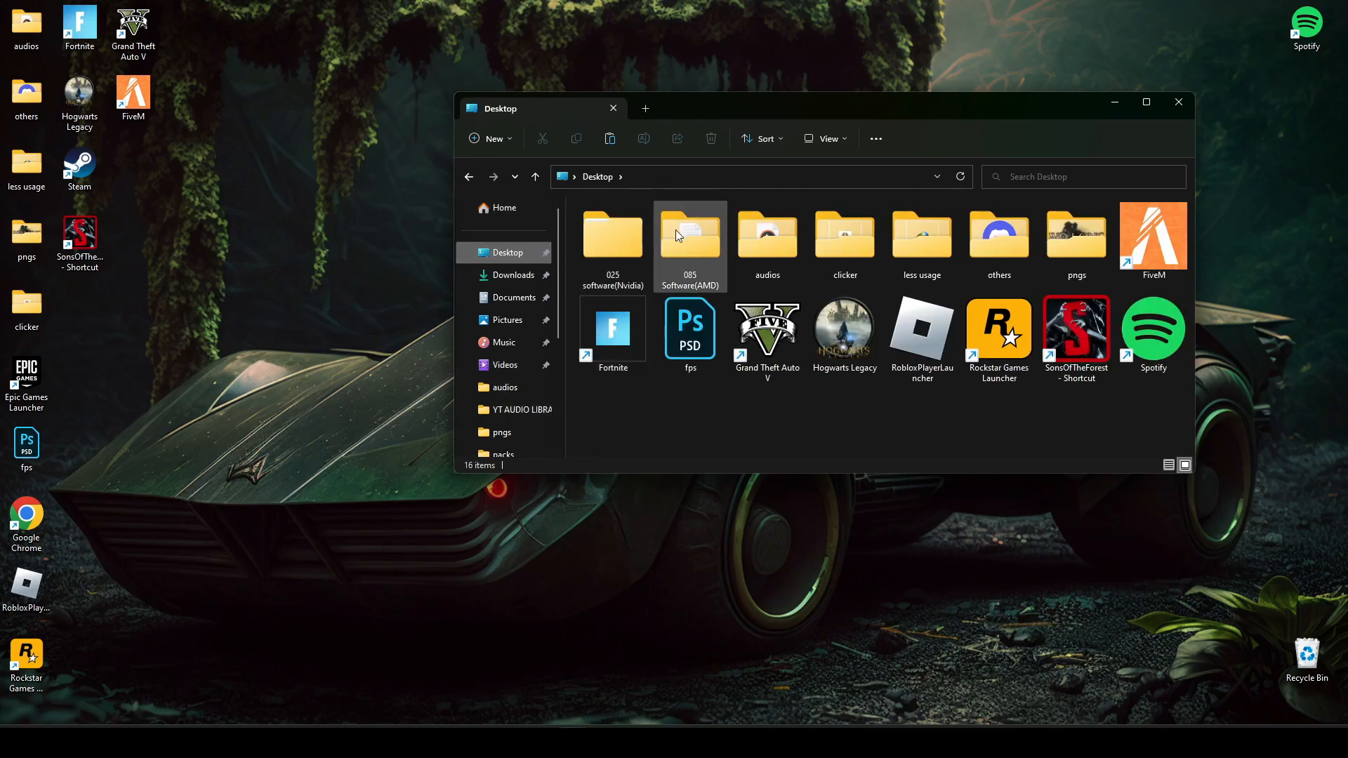
double_click(689, 236)
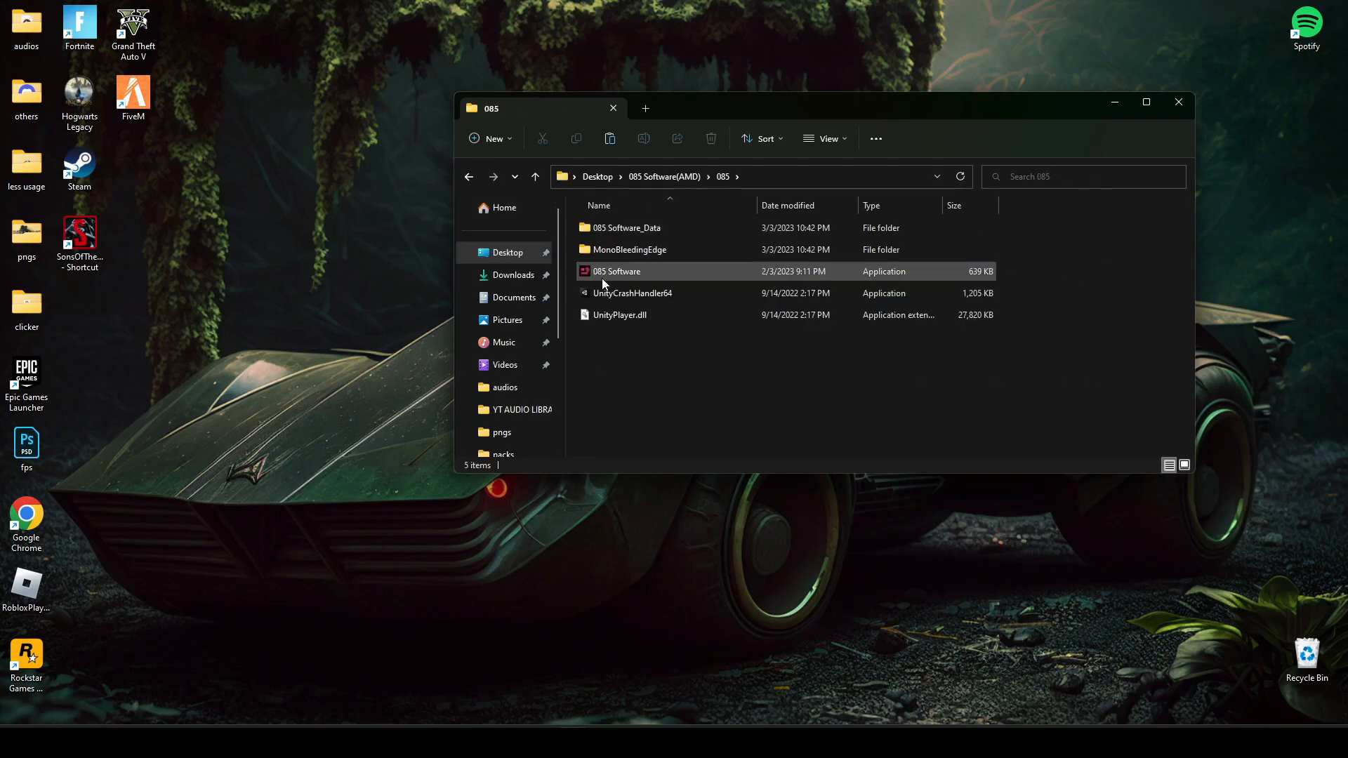
double_click(616, 271)
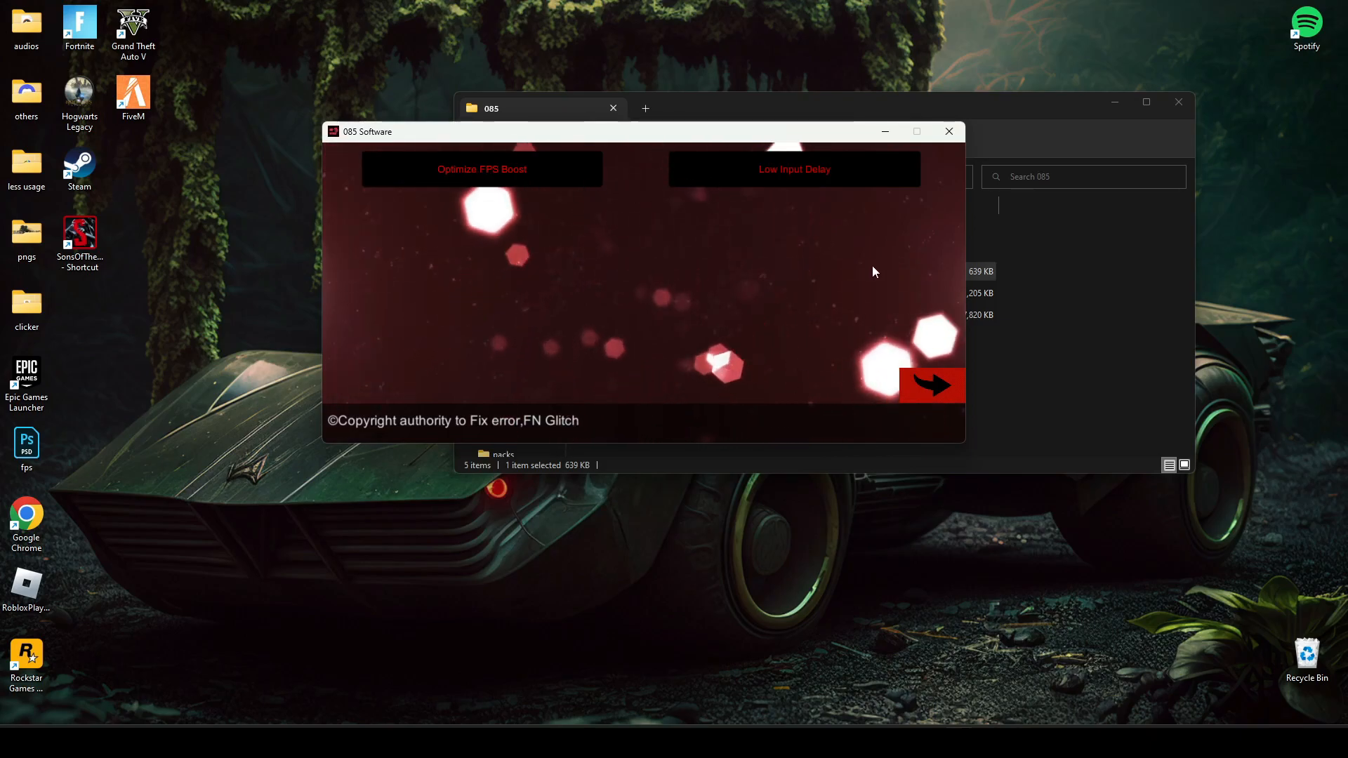
left_click(949, 131)
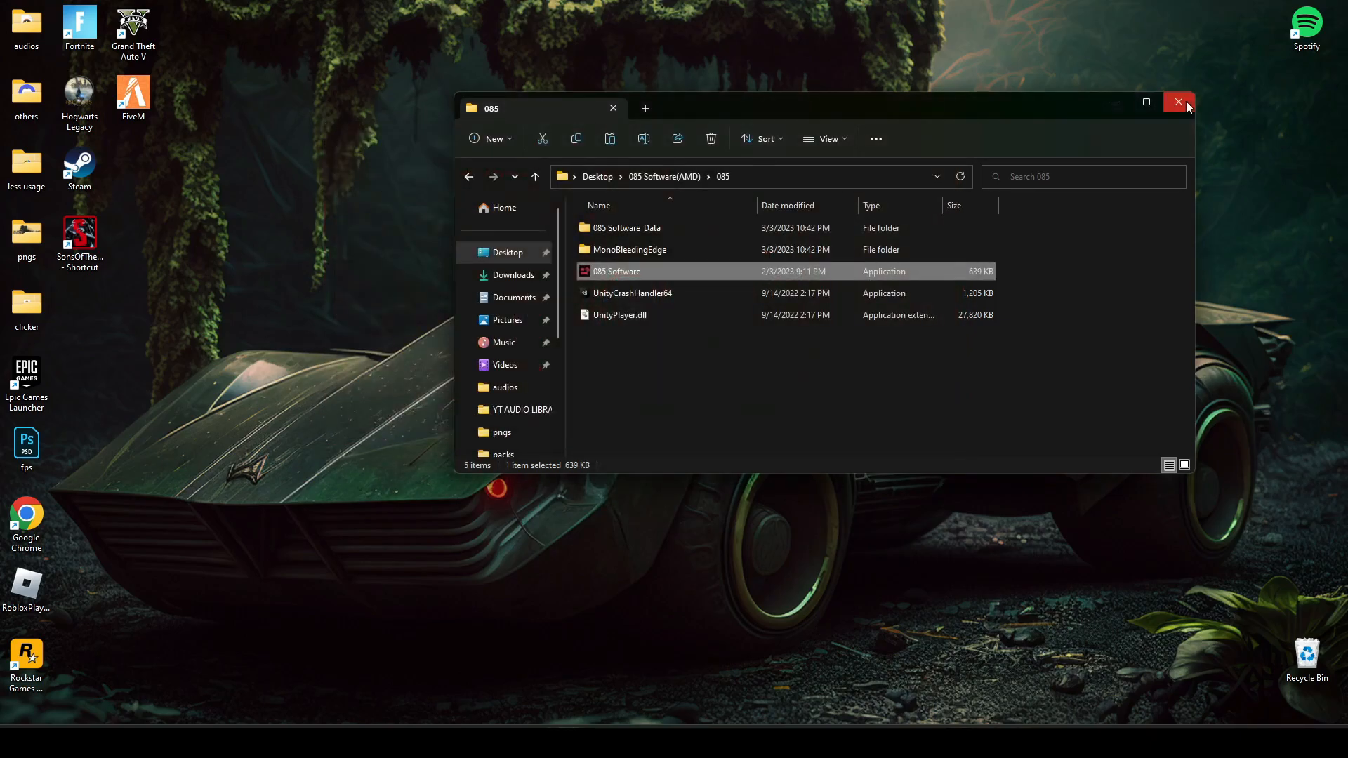
left_click(1176, 101)
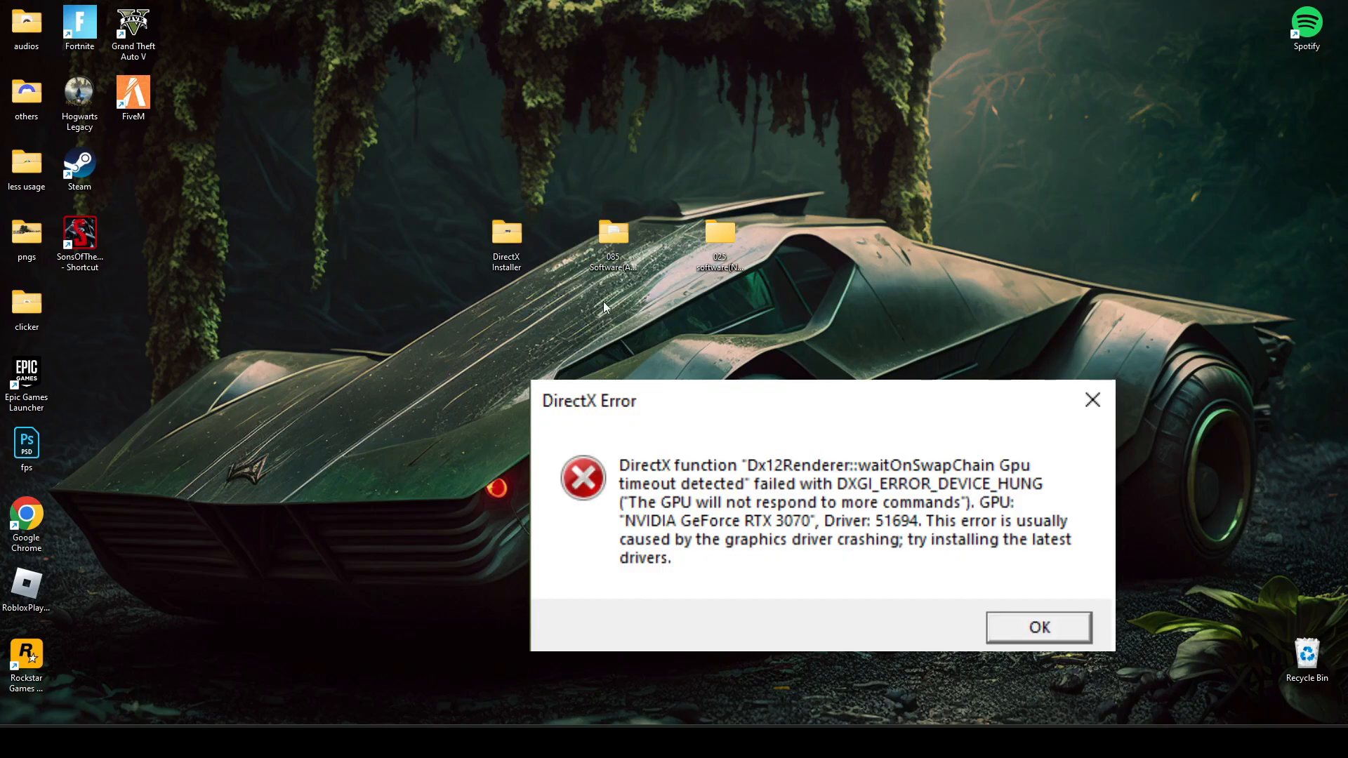
Move the DirectX Installer folder on the desktop and run dxwebsetup from it.
left_click_drag(506, 239, 559, 318)
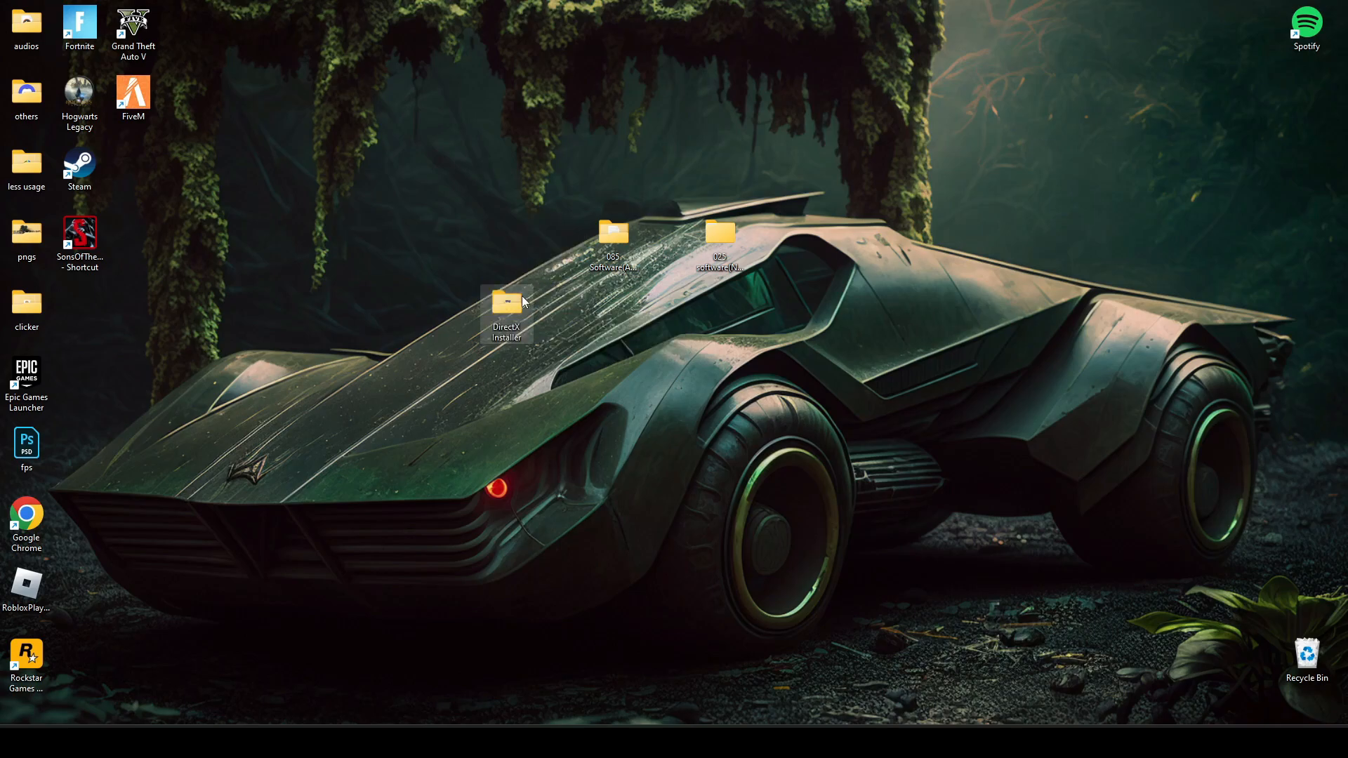
double_click(505, 310)
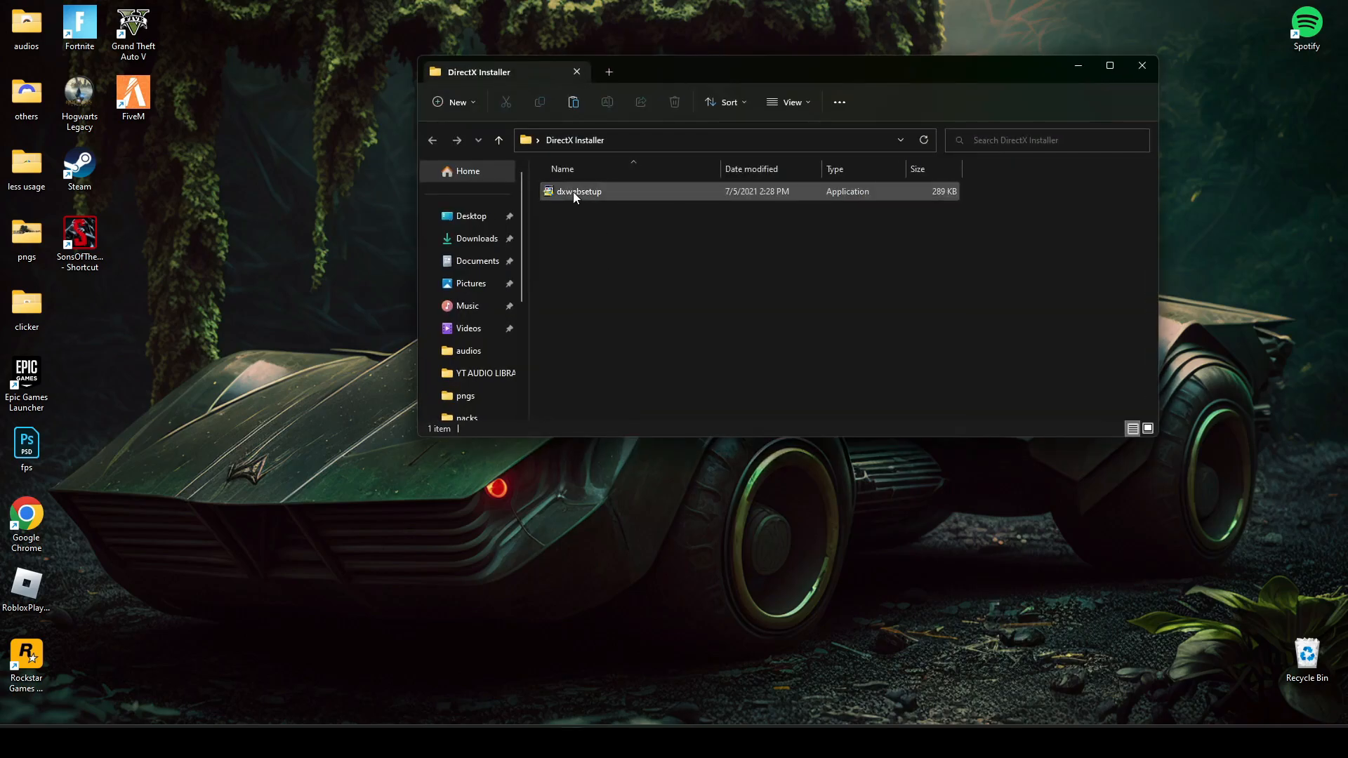
double_click(577, 191)
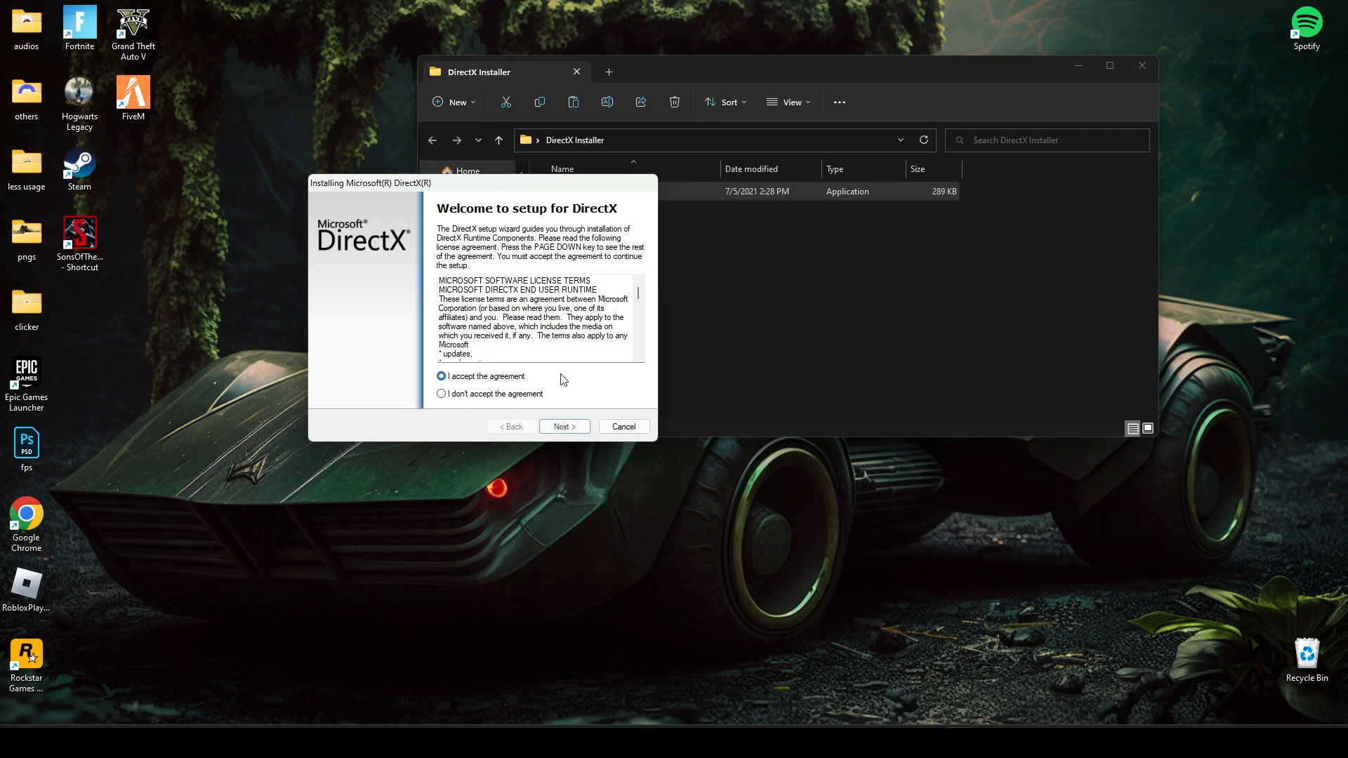
Complete DirectX Setup with the agreement accepted and the Bing Bar left uninstalled.
left_click(563, 426)
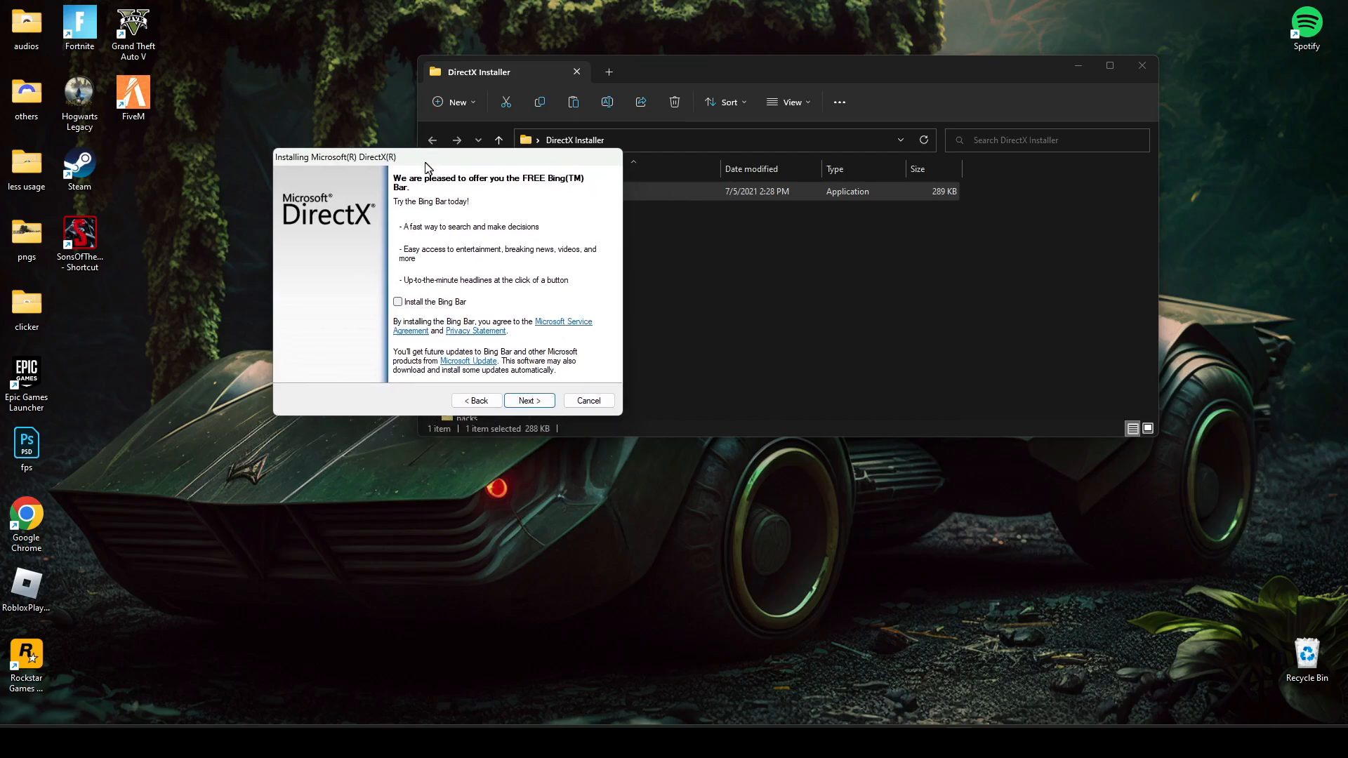
left_click(528, 399)
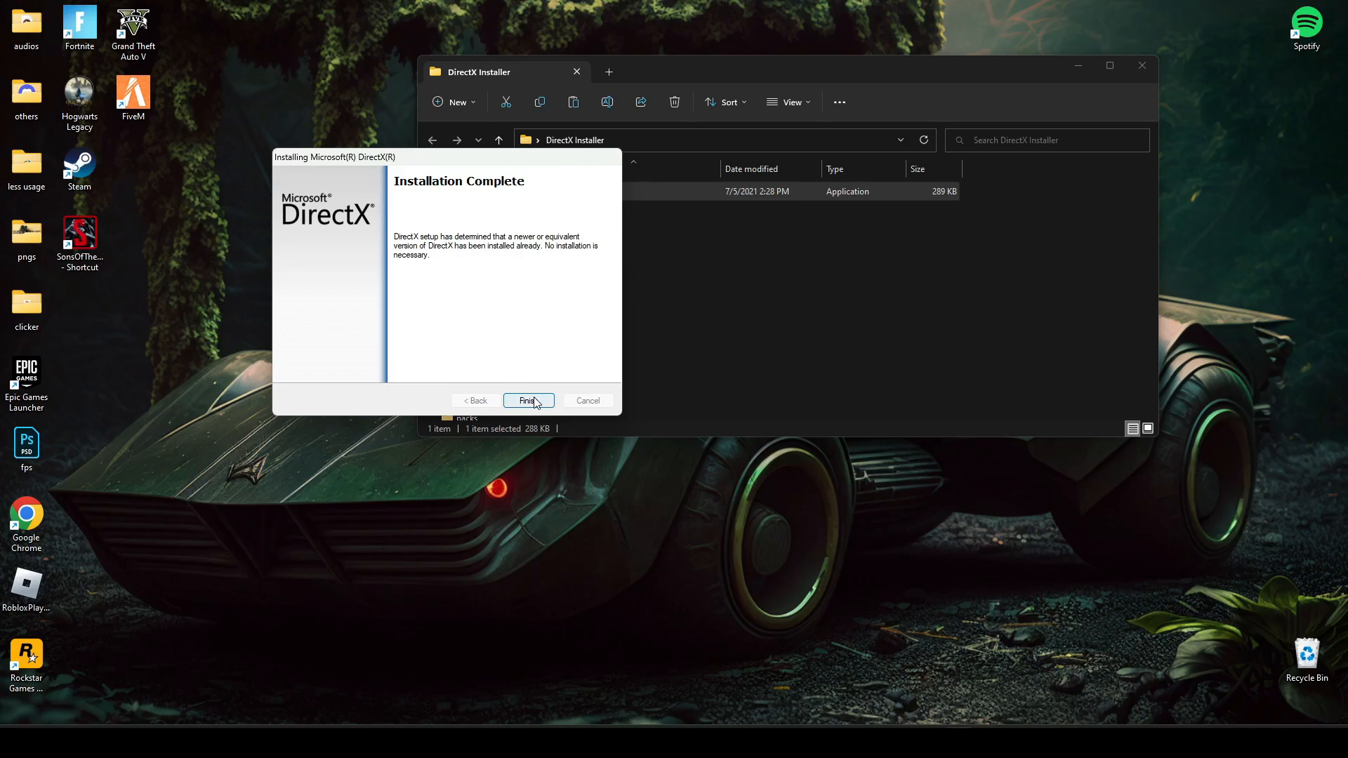
left_click(527, 401)
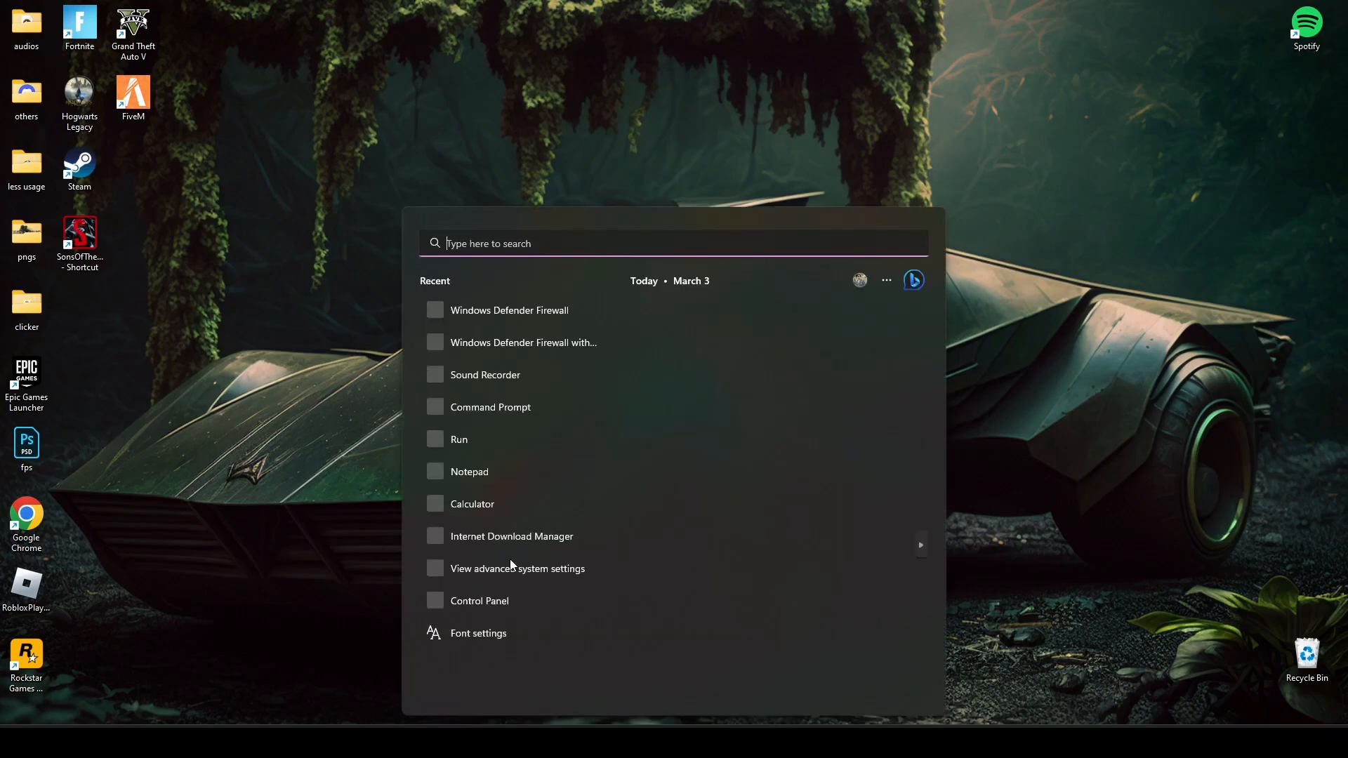
Search 'wi' and open Windows Defender Firewall from the results.
type("wi")
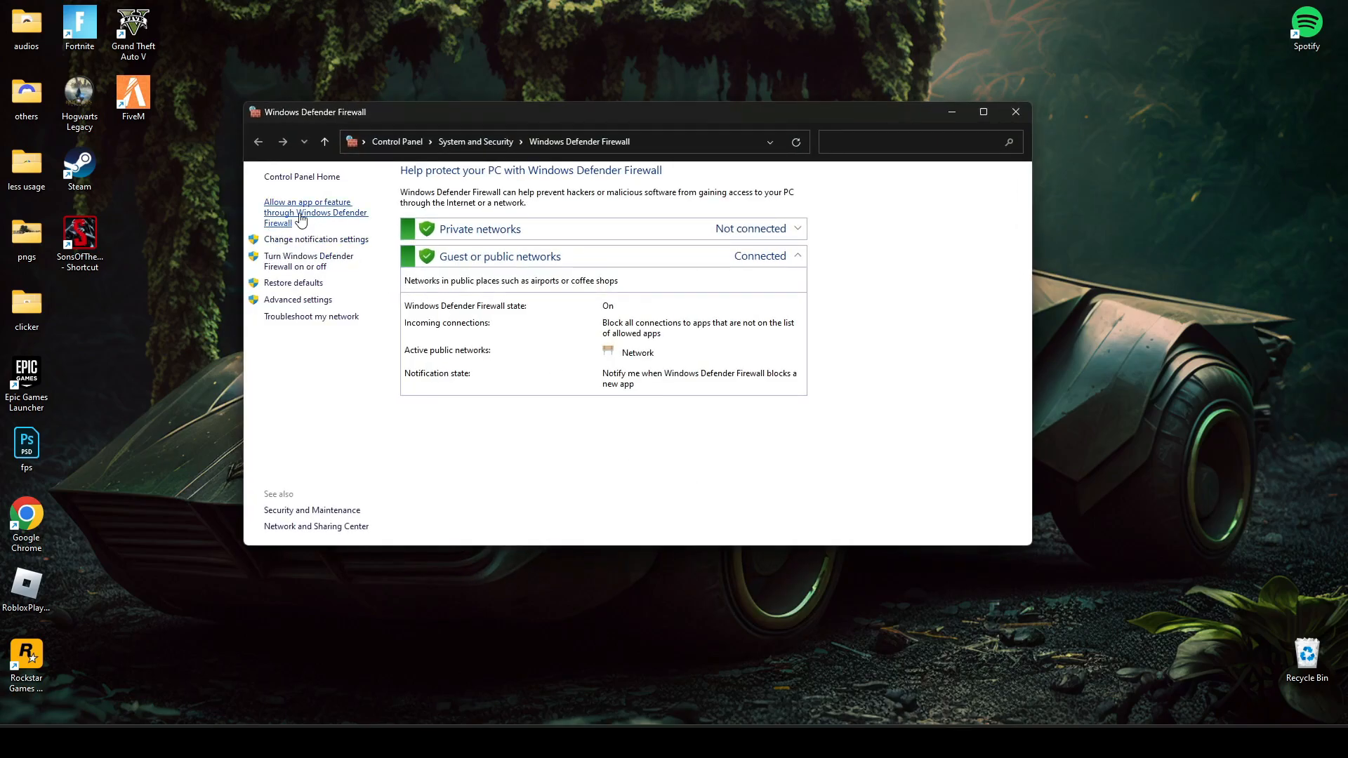
Browse the firewall's allowed-apps list and Add an app file picker, then cancel without adding.
left_click(315, 212)
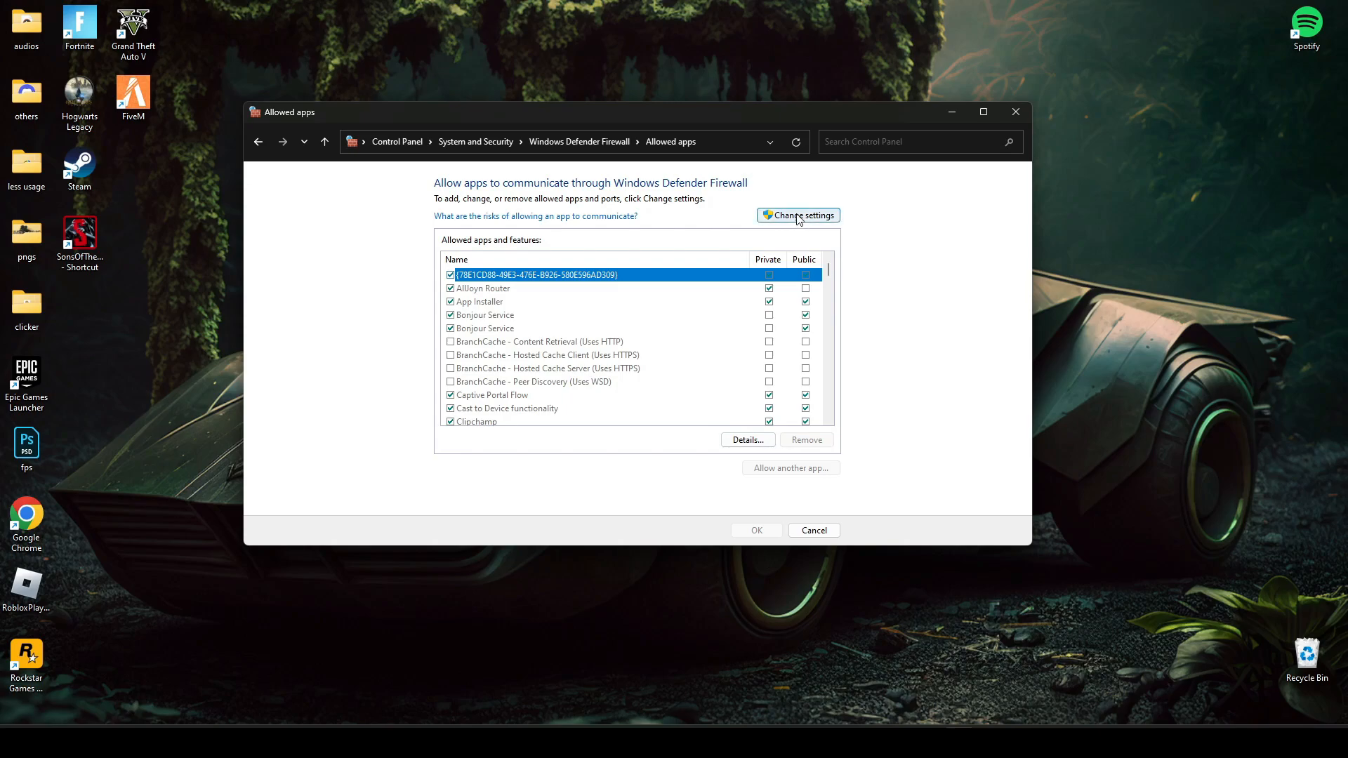
left_click(796, 215)
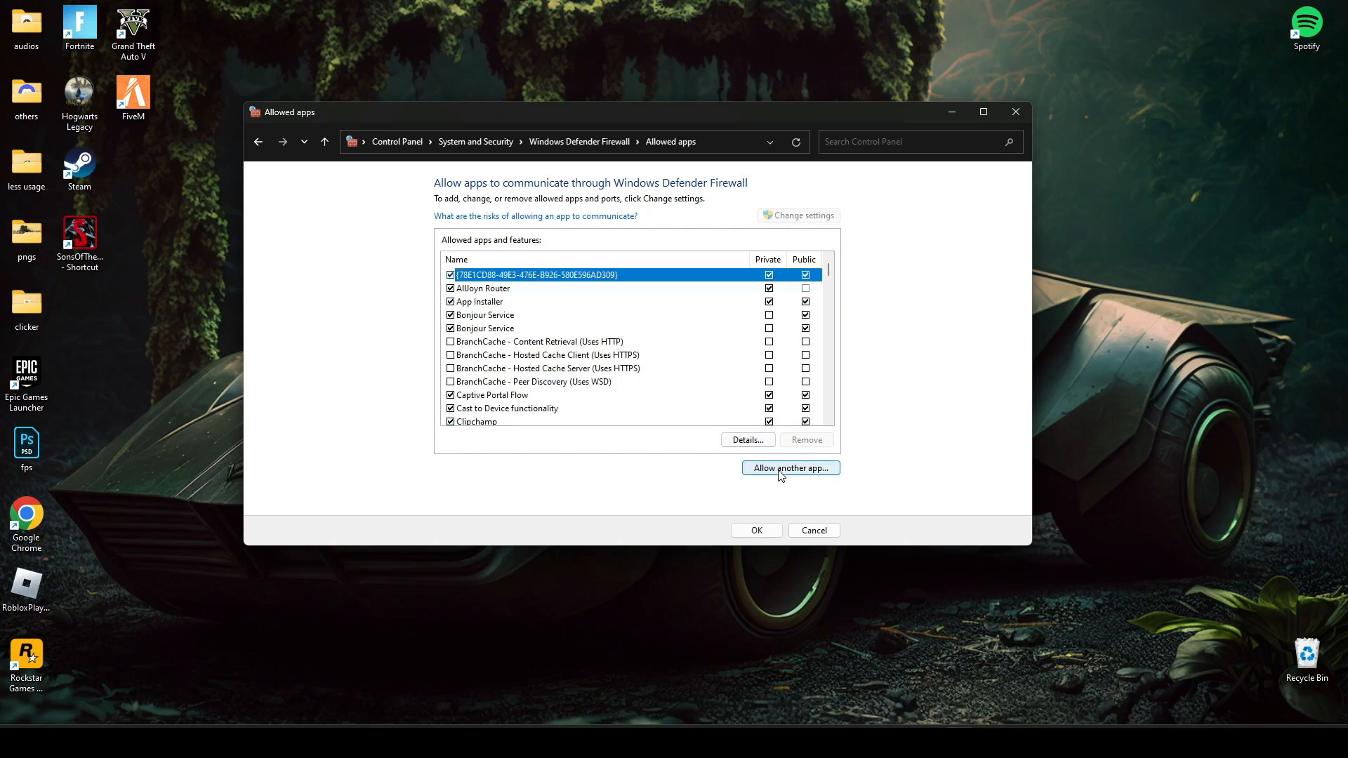
left_click(789, 467)
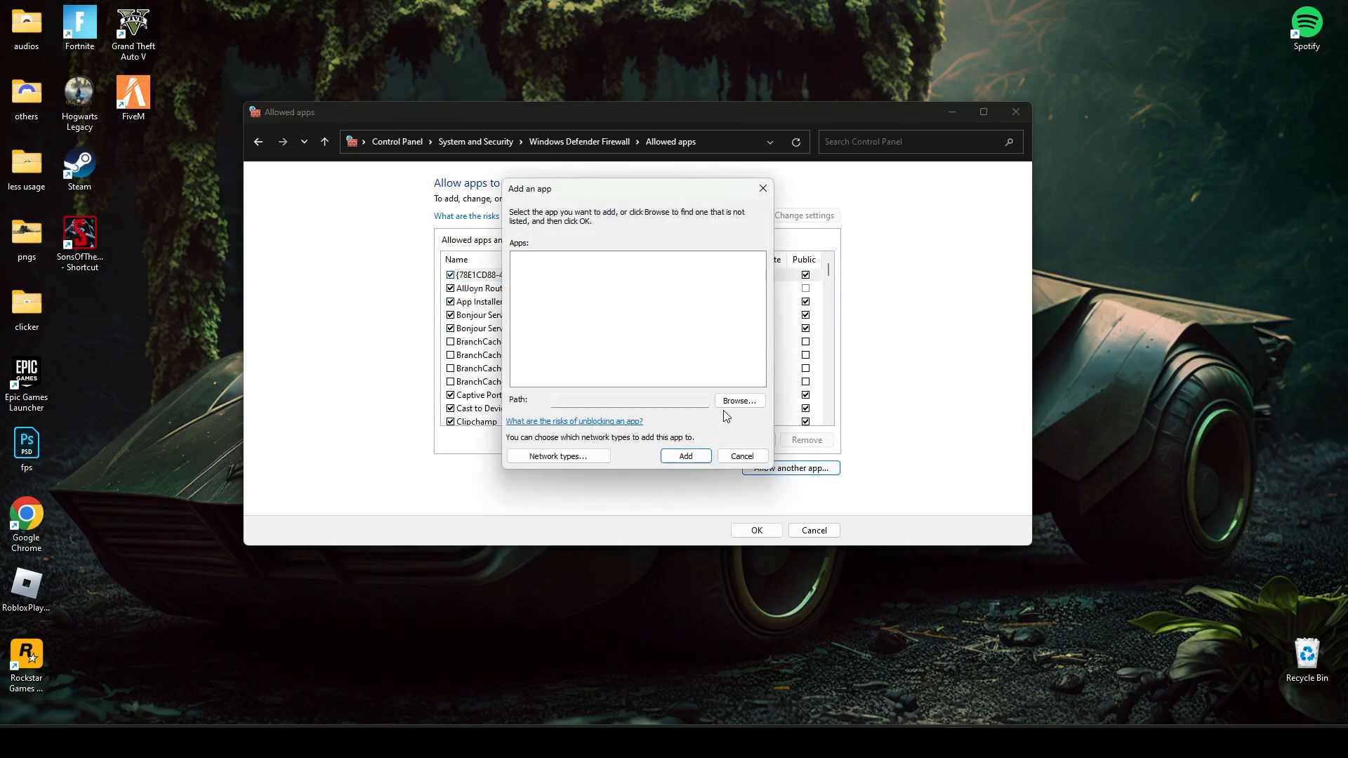
left_click(737, 401)
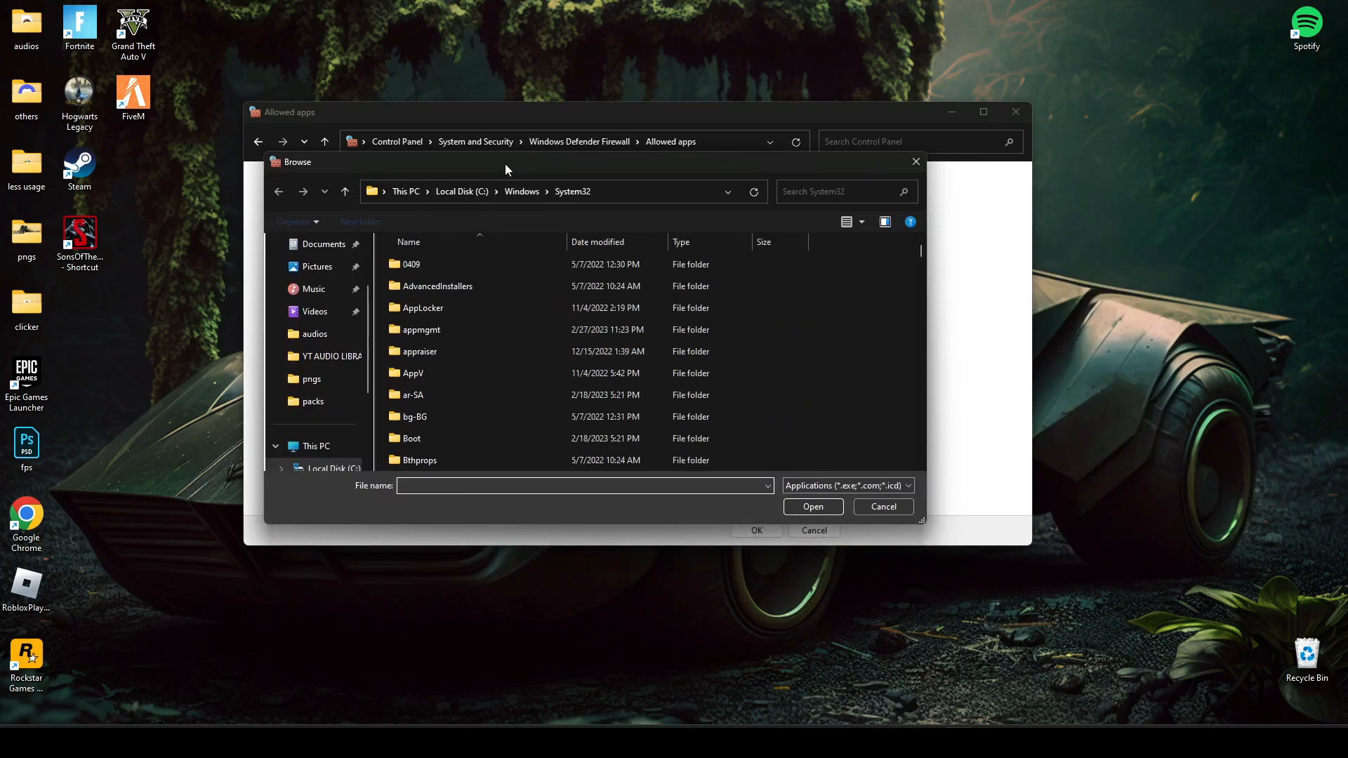
left_click(413, 417)
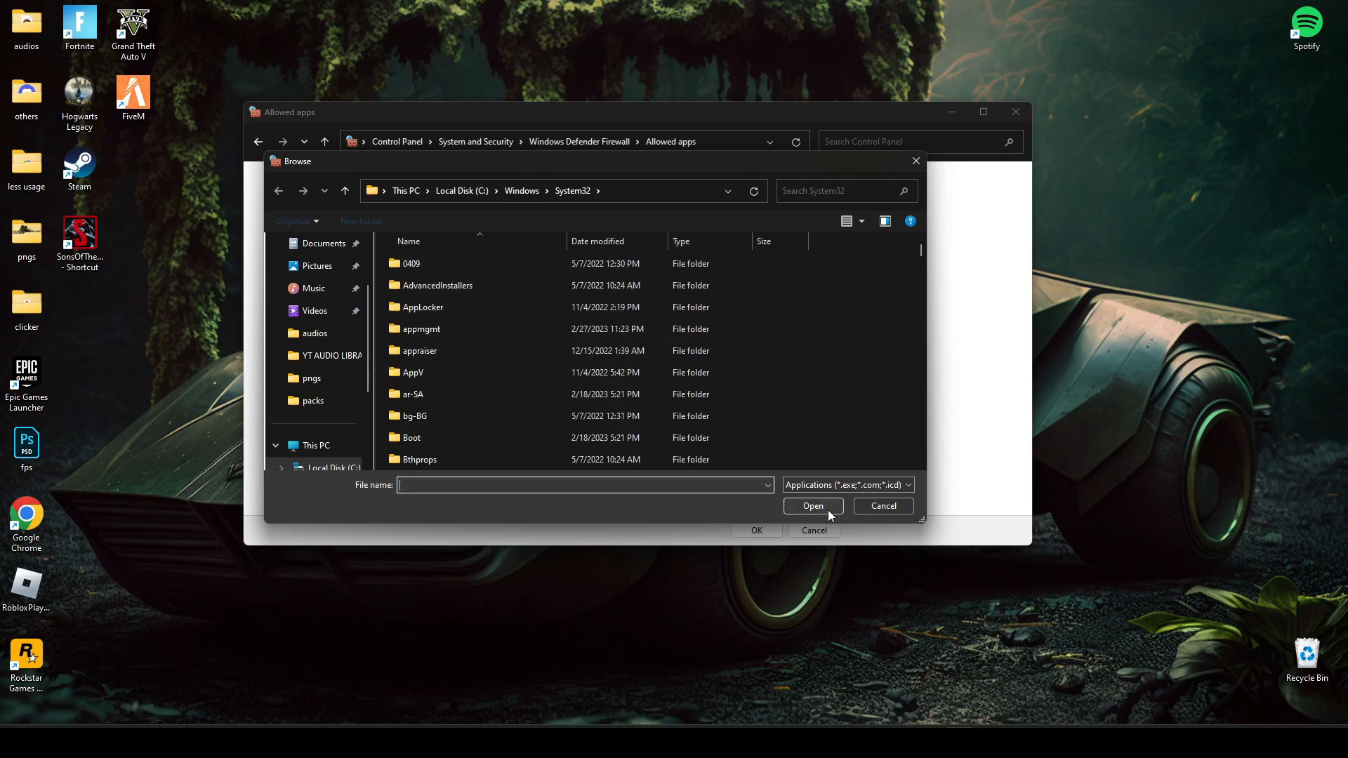
left_click(881, 505)
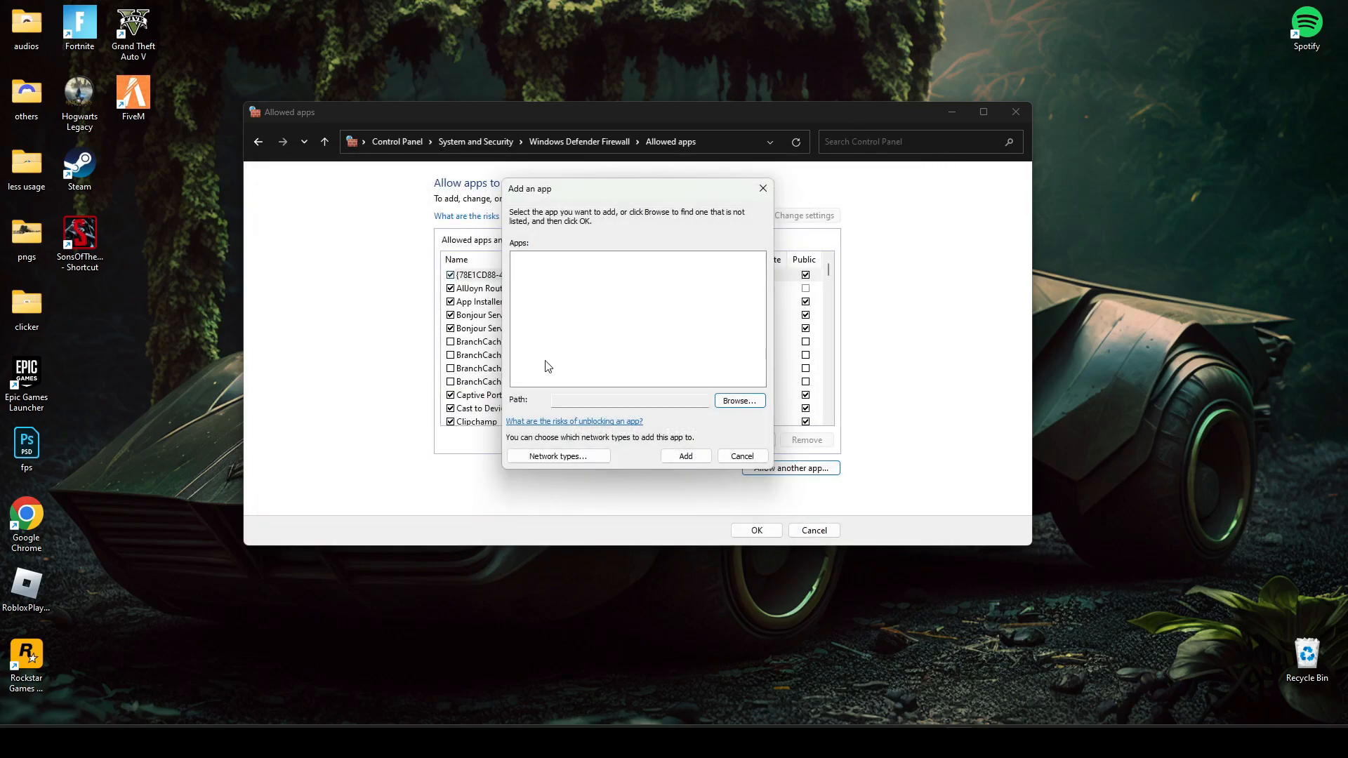
mouse_move(729, 380)
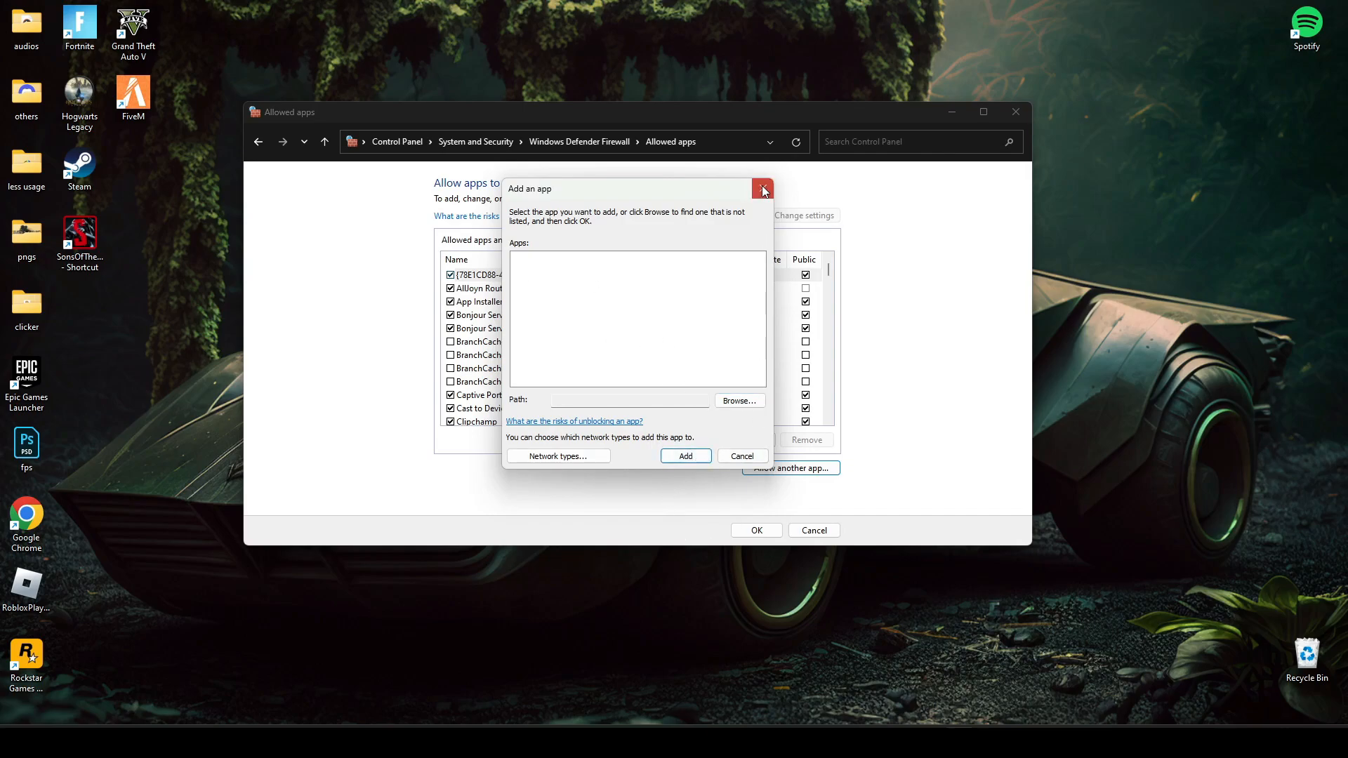
left_click(762, 190)
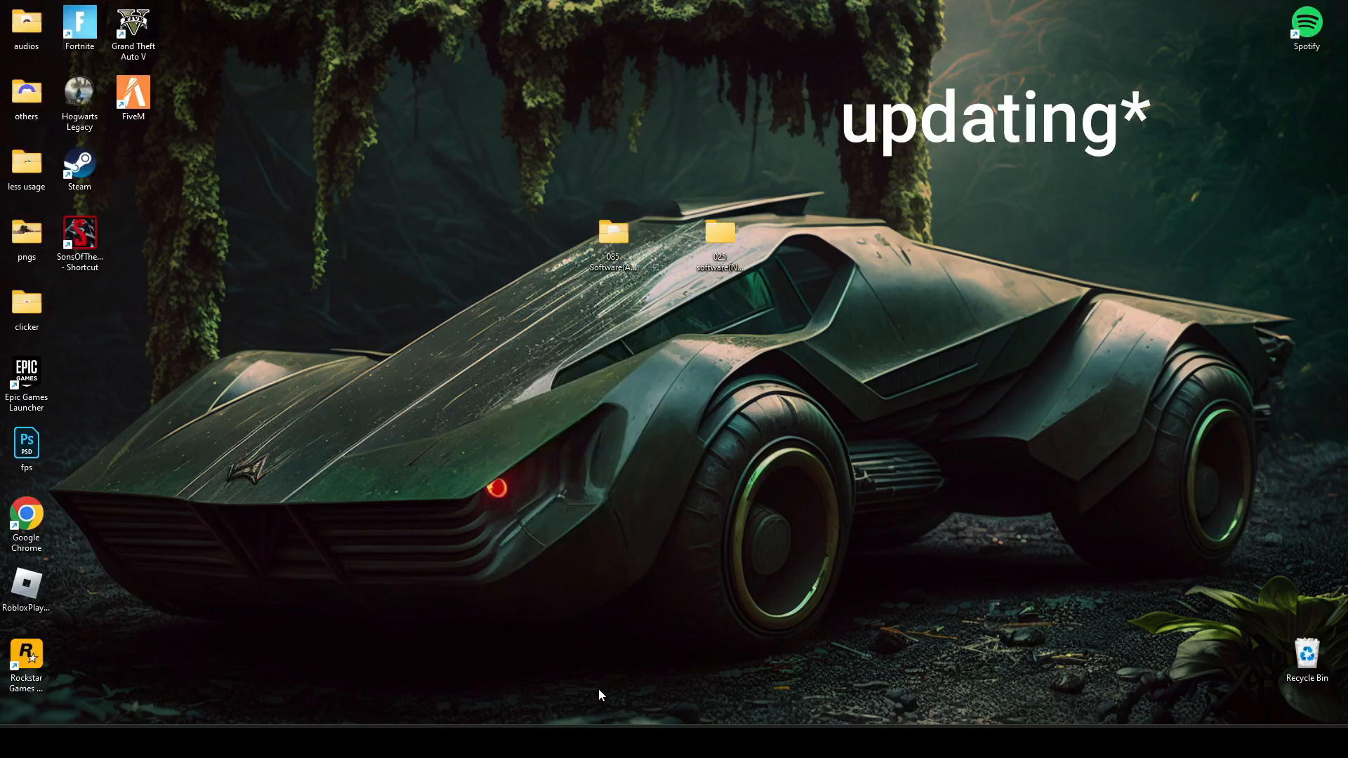
mouse_move(674, 321)
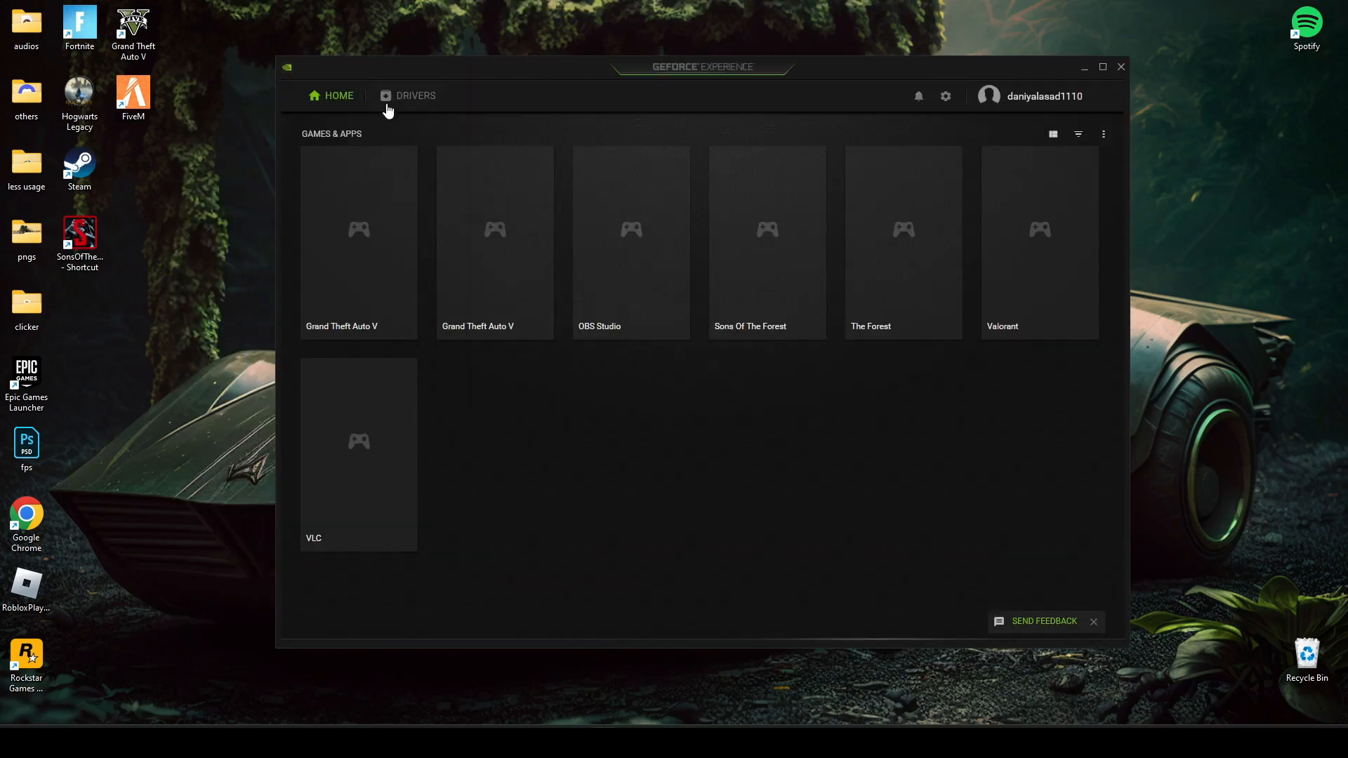
Check GeForce Experience's Drivers tab, find Game Ready Driver 531.18, then close the app.
left_click(415, 96)
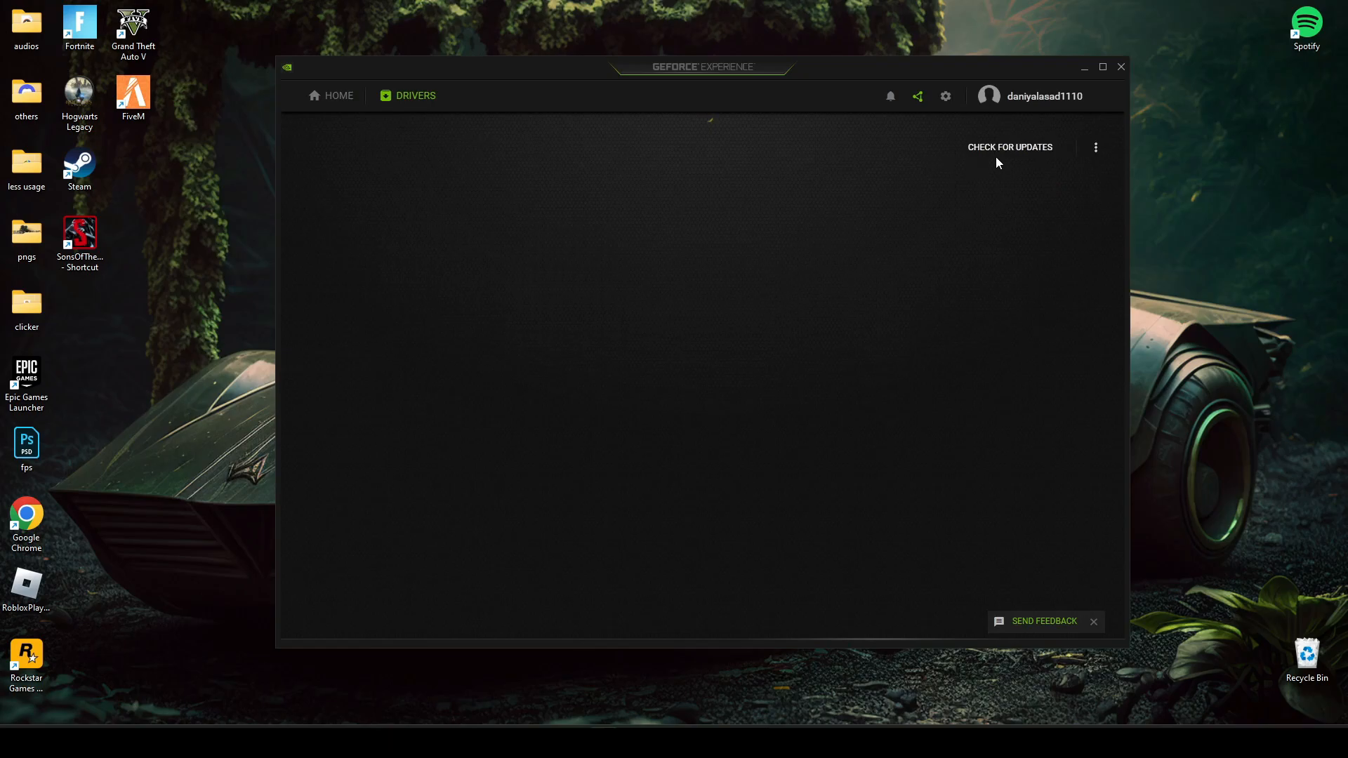
left_click(1008, 146)
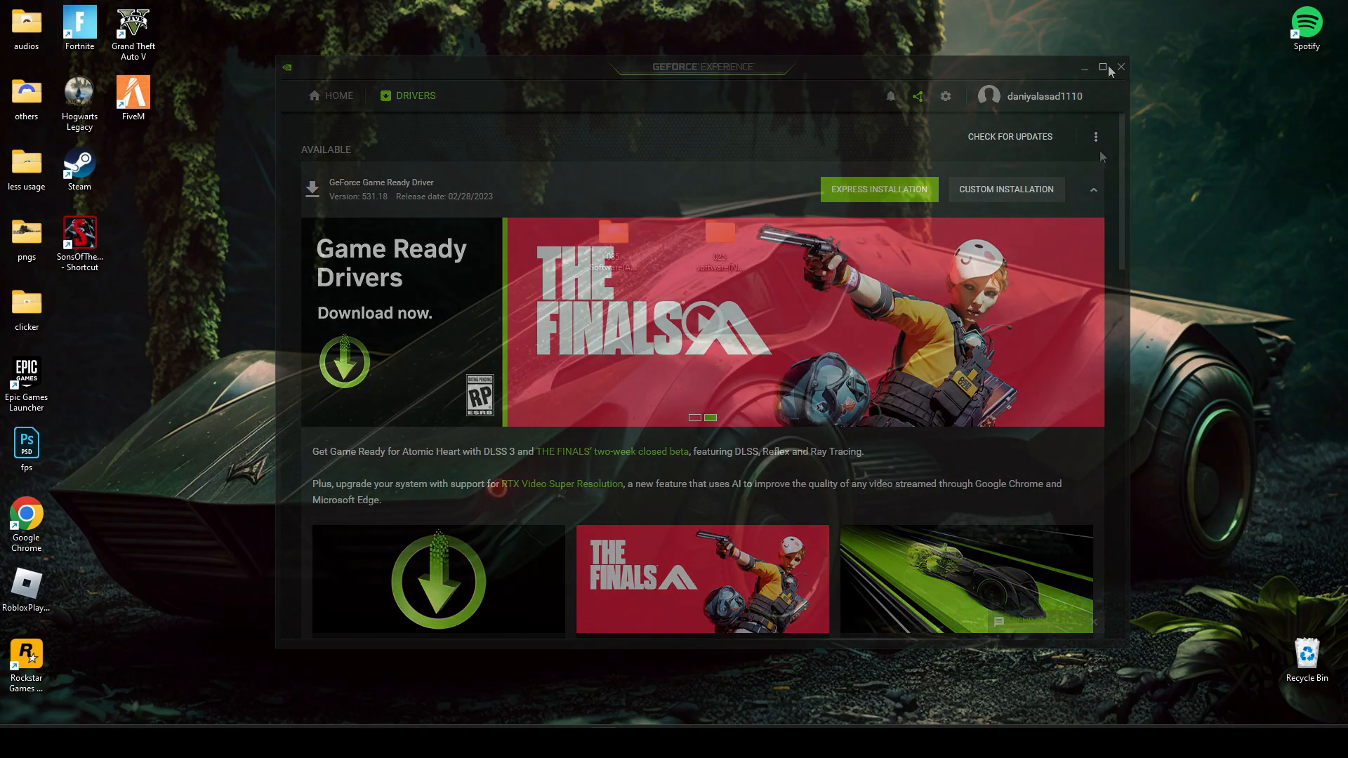
left_click(1121, 67)
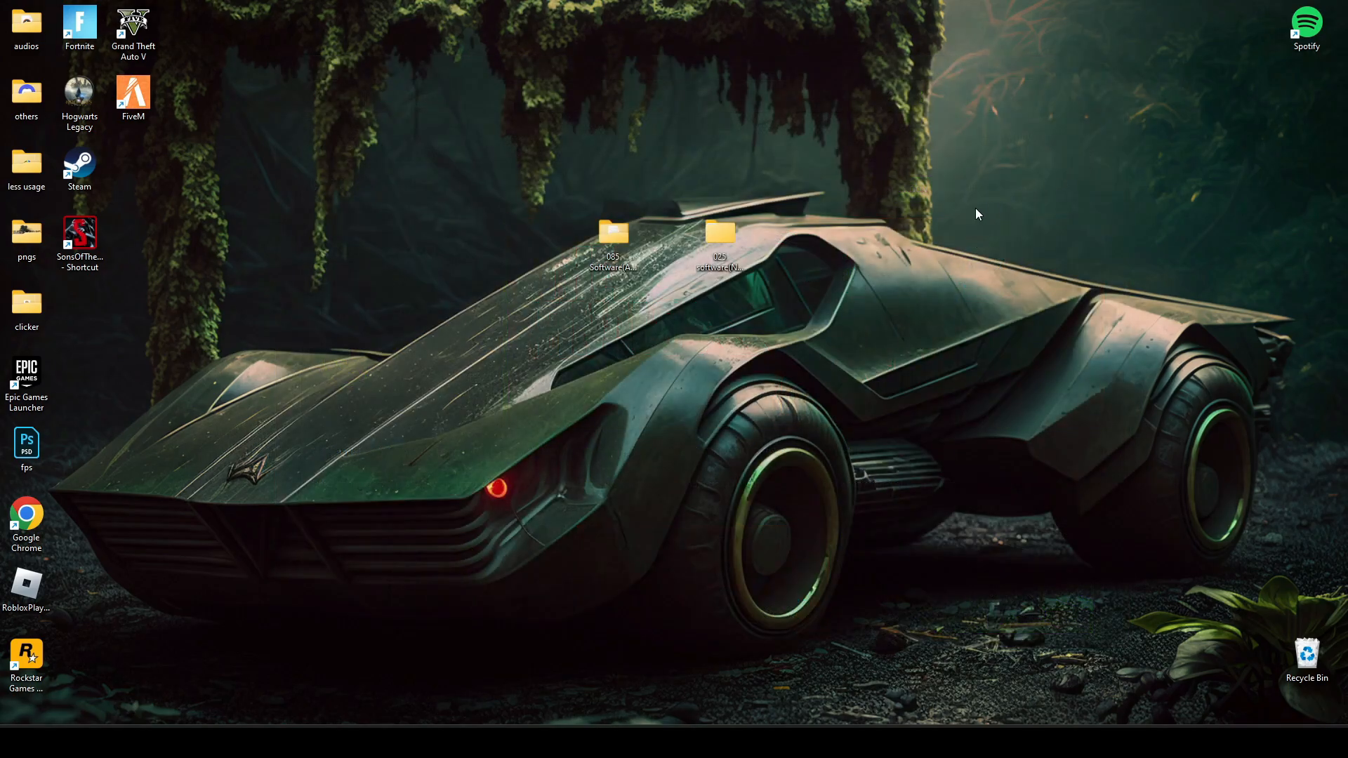
mouse_move(815, 519)
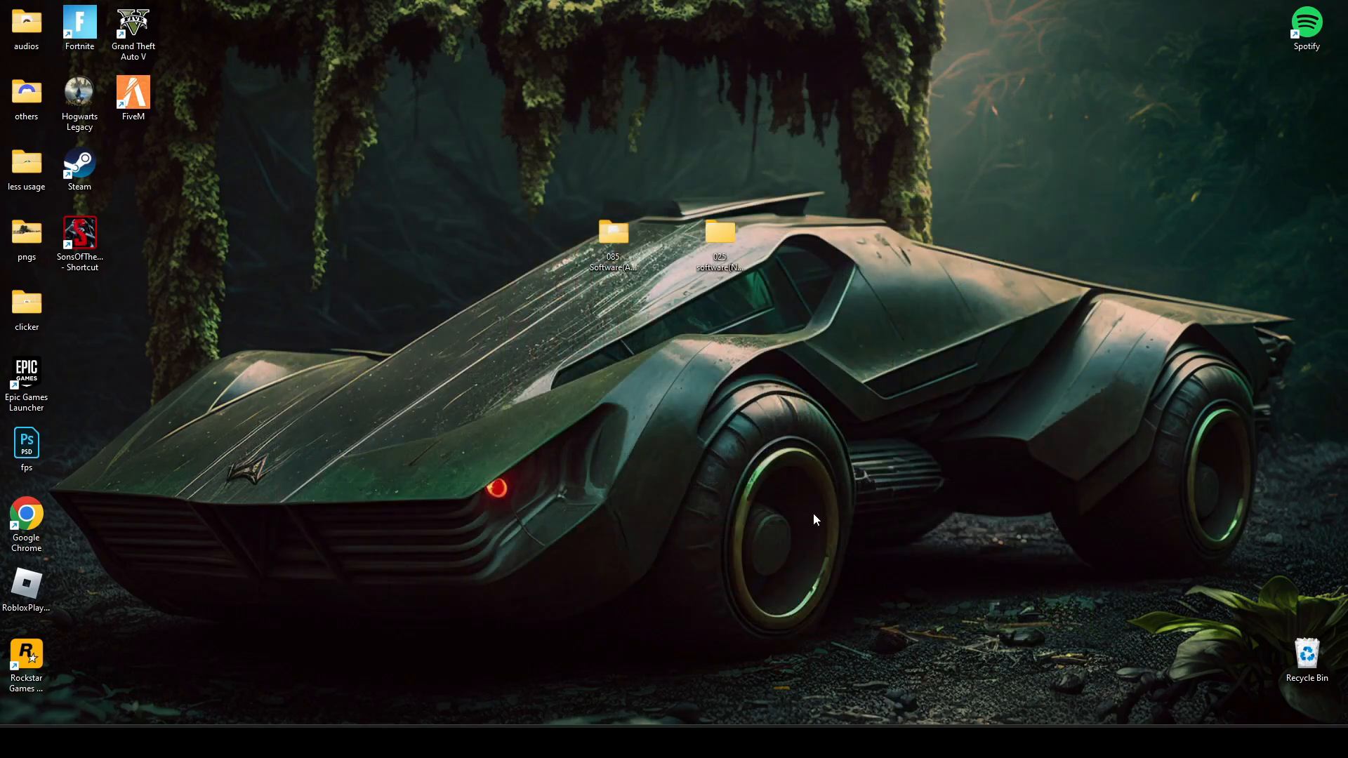